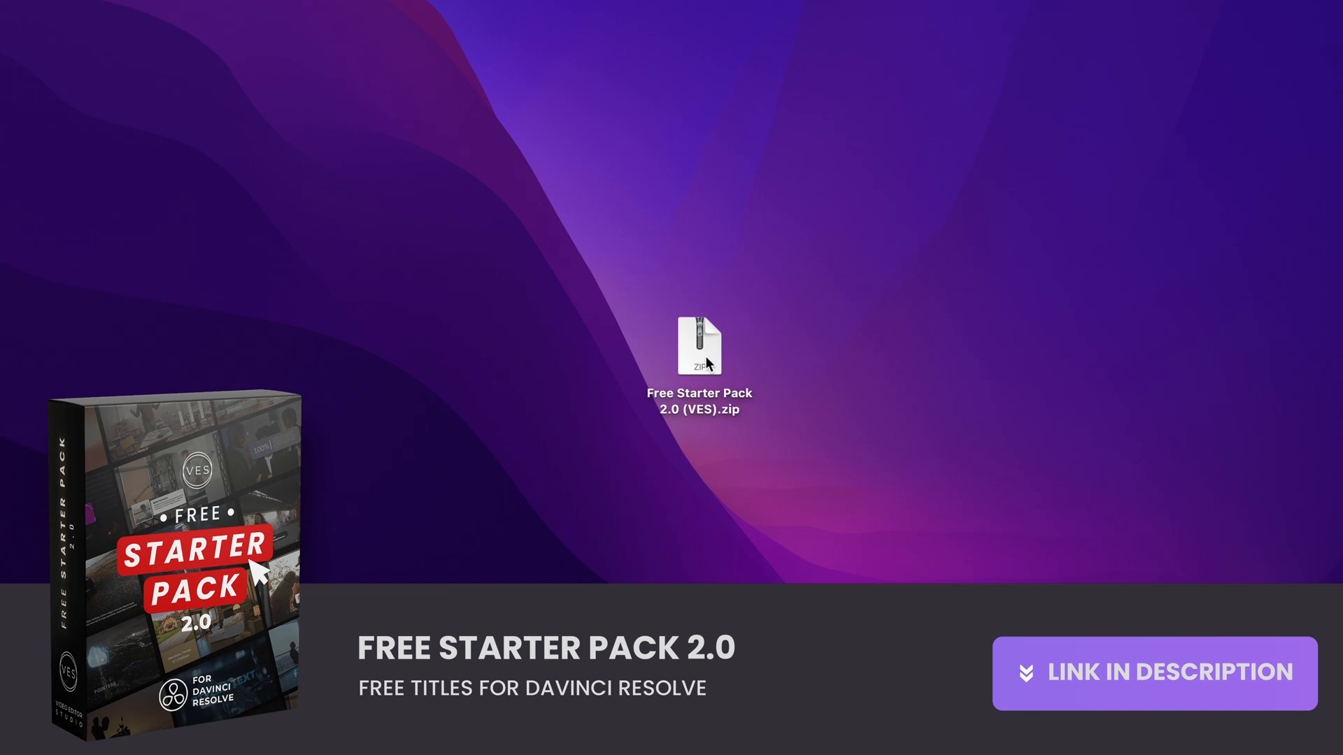
Step: Extract the Free Starter Pack 2.0 (VES) zip on the desktop and open the resulting folder
left_click(699, 346)
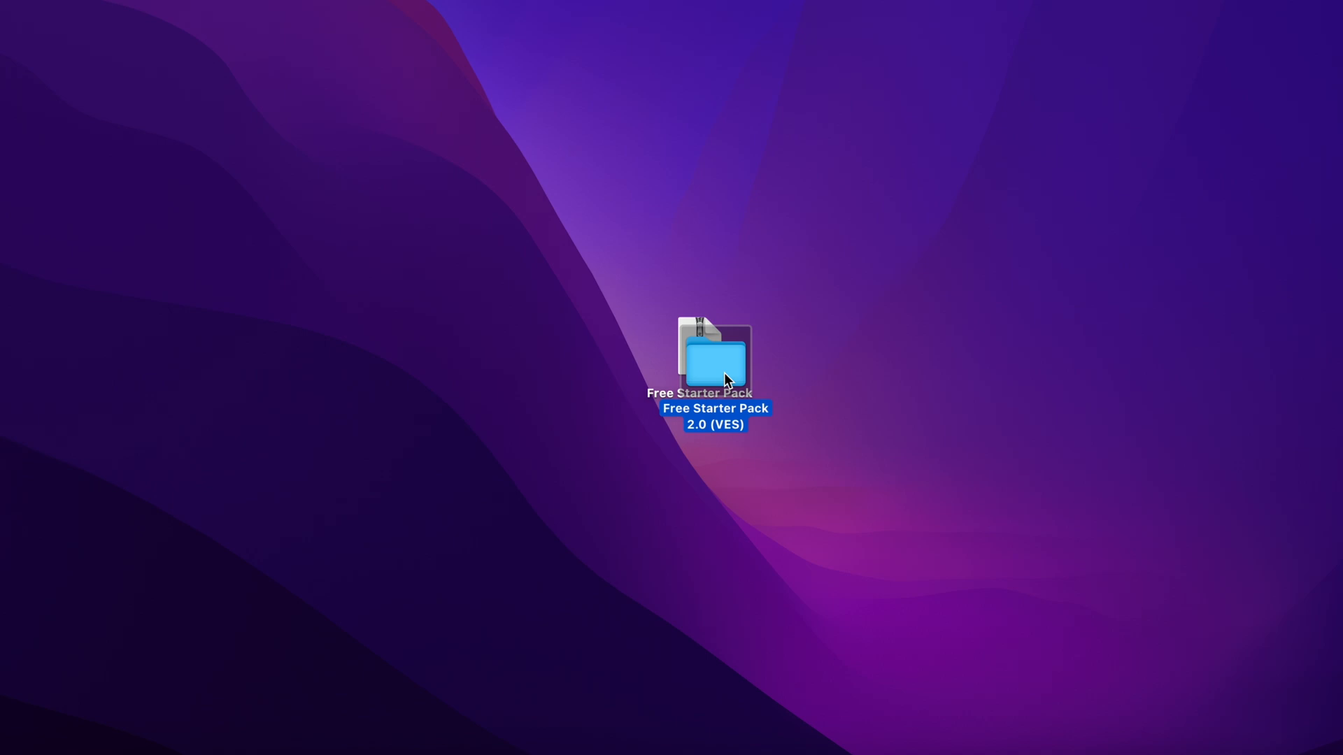
double_click(715, 360)
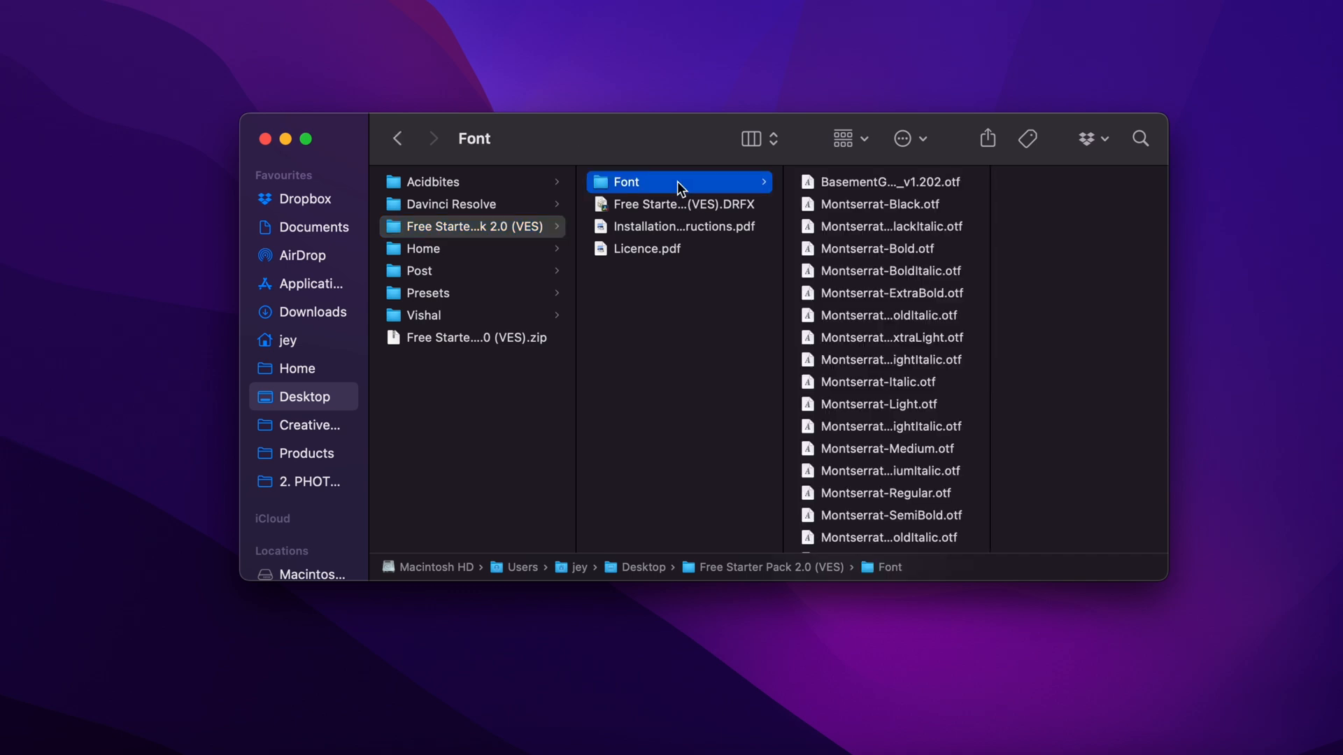
mouse_move(686, 205)
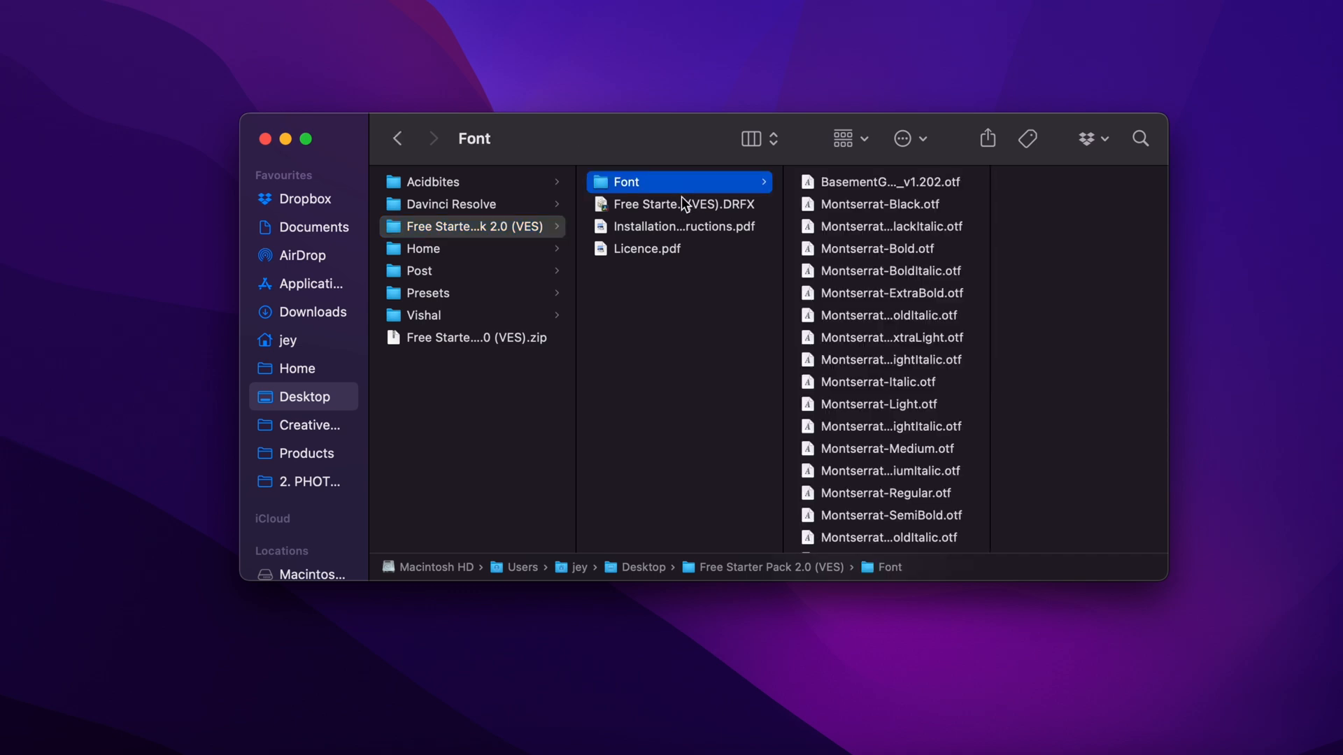
Step: Install the Free Starter Pack 2.0 (VES).DRFX bundle into Resolve, then return to the Font folder
left_click(677, 204)
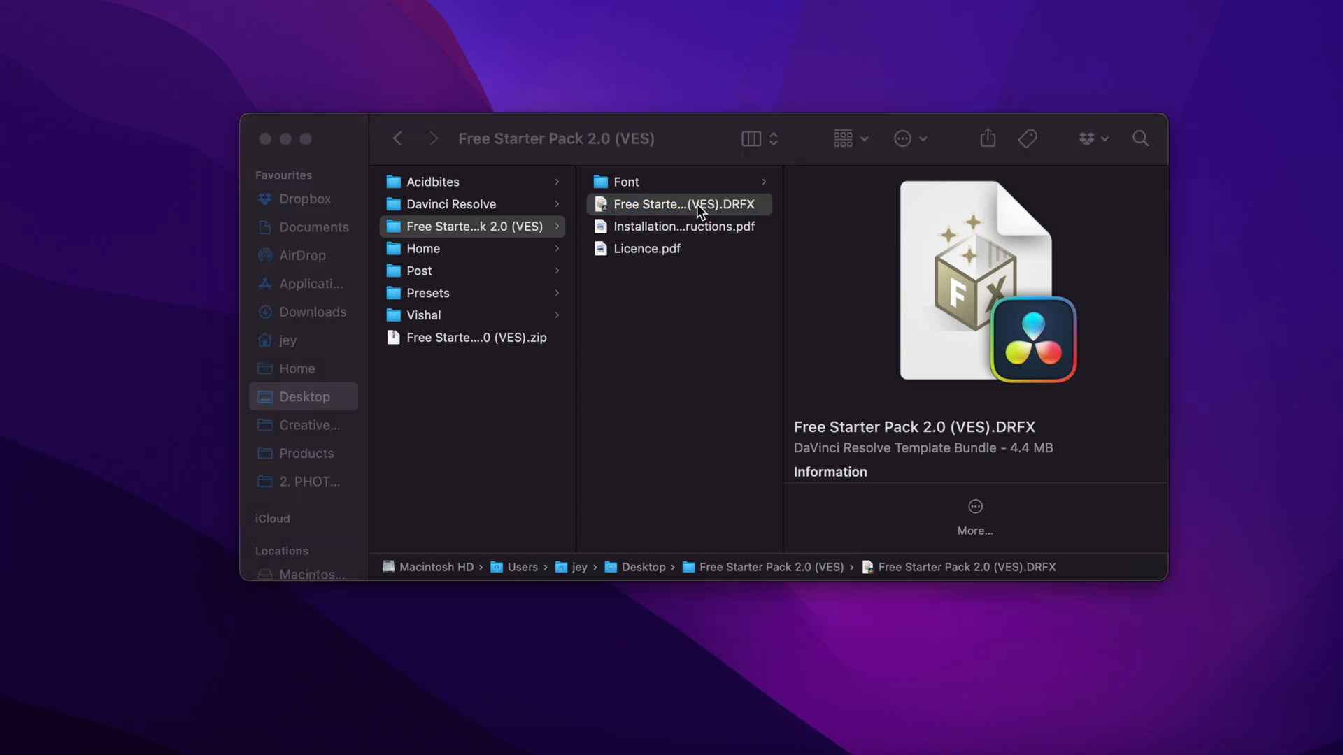
double_click(677, 205)
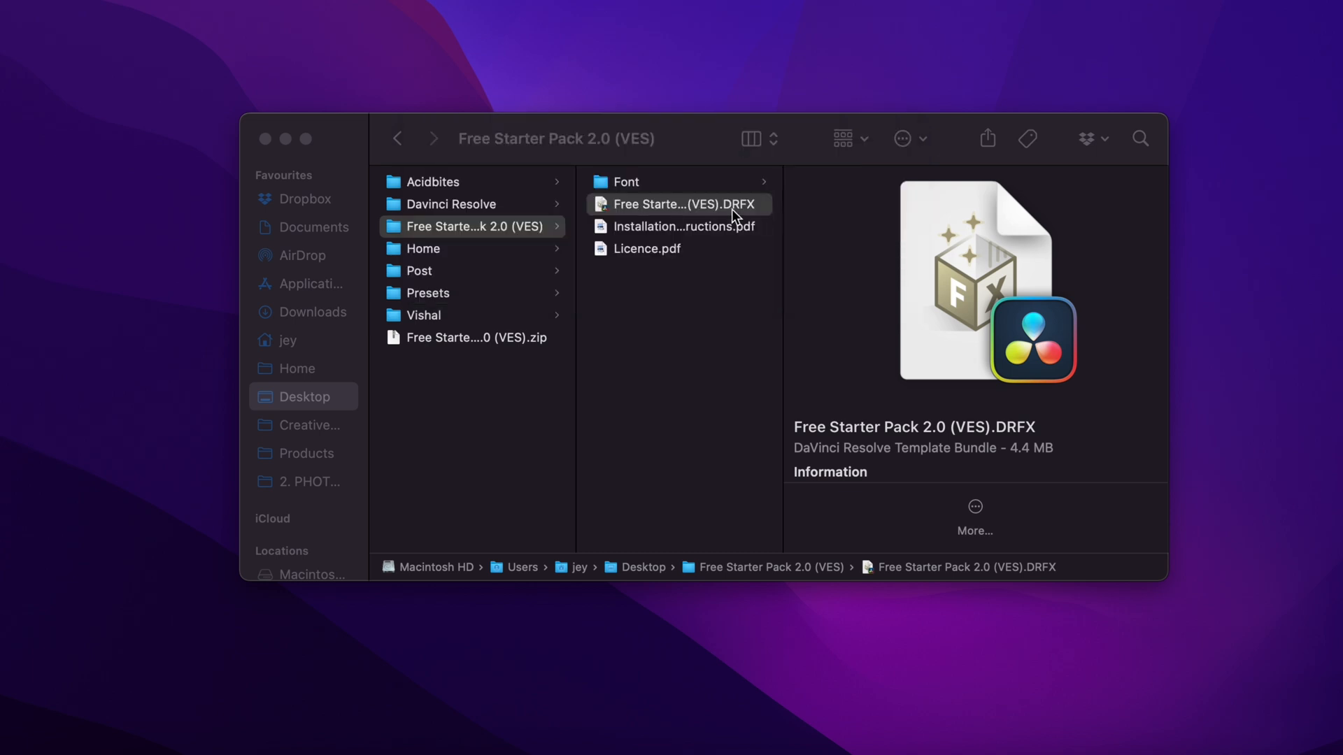
mouse_move(743, 216)
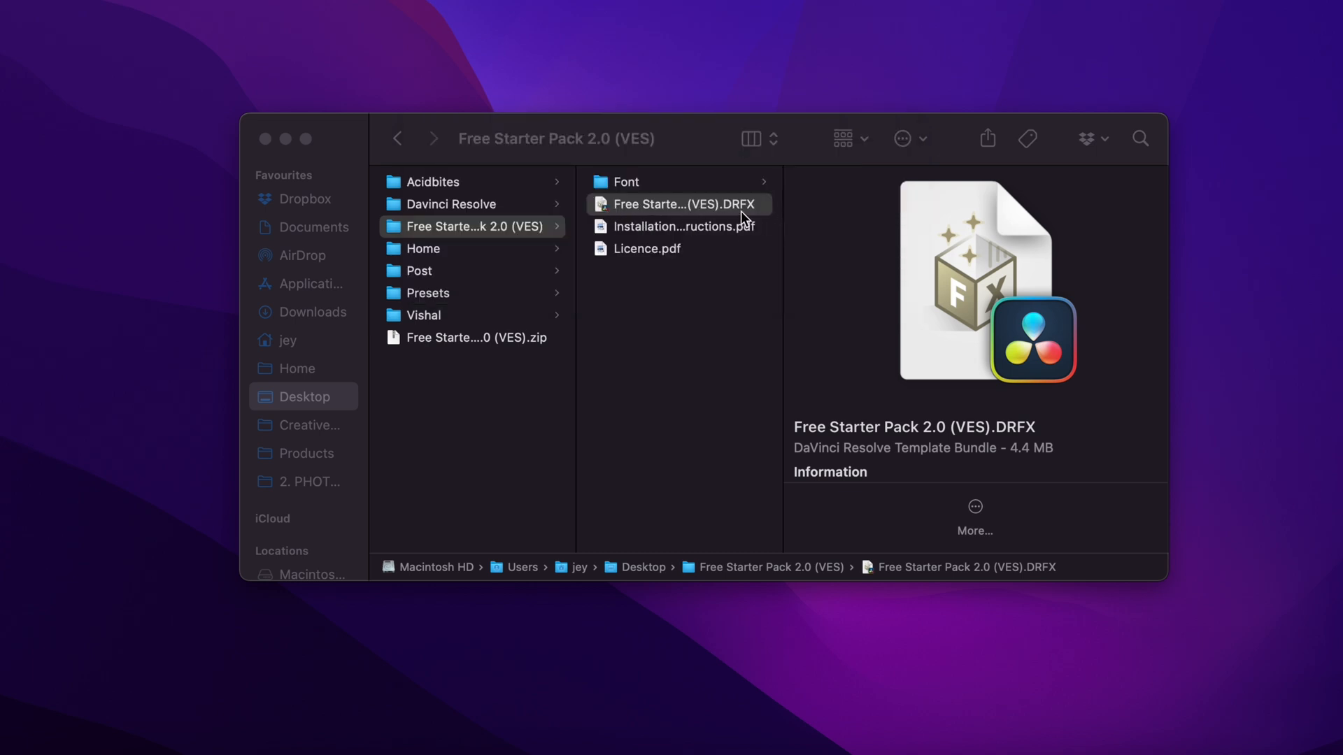
left_click(627, 181)
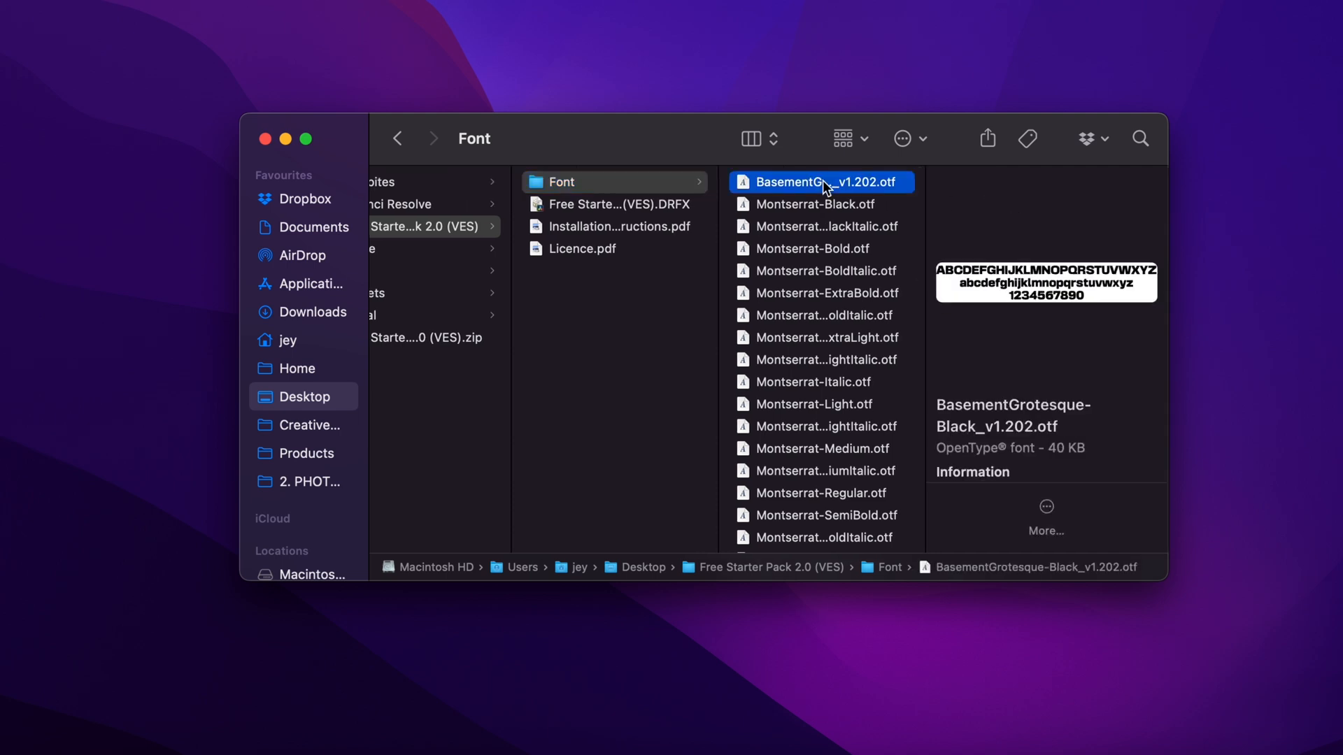
Step: Select all 66 font files in the Font folder with cmd+A, then reselect the DRFX bundle
scroll("down", 3)
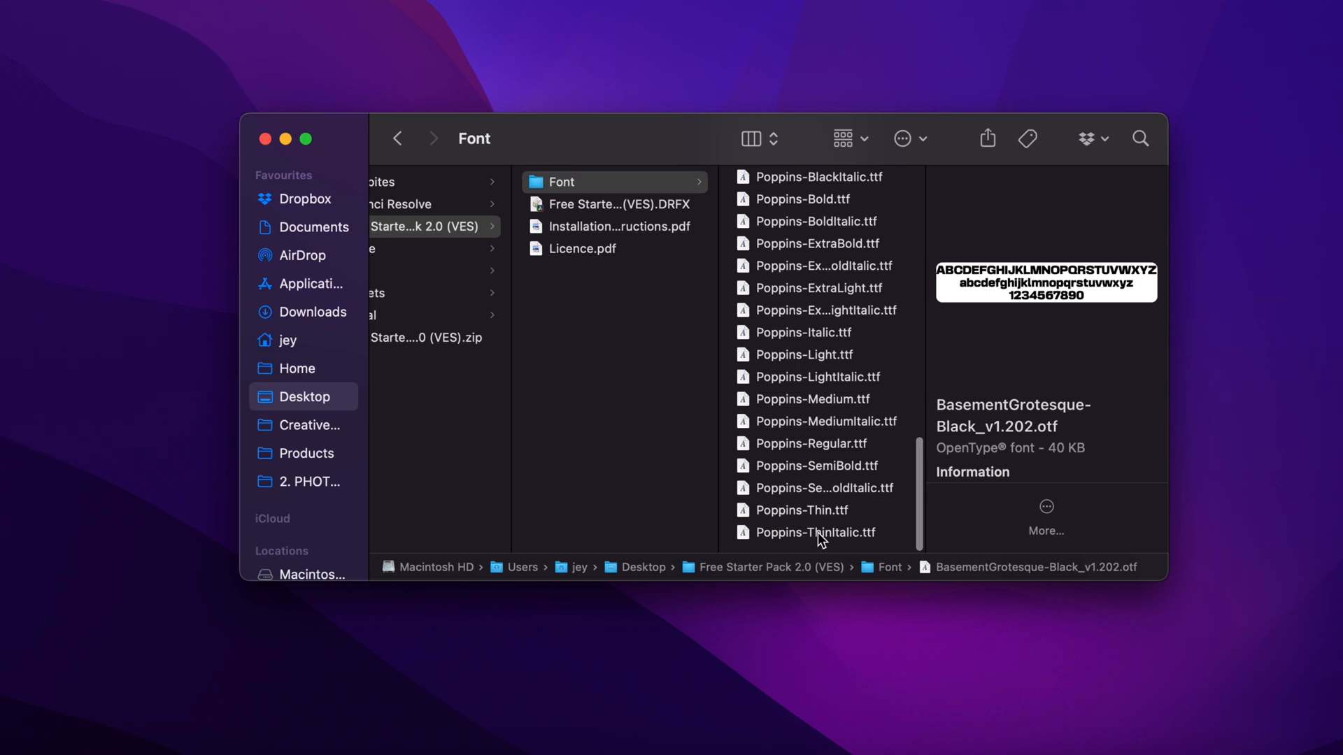
key("cmd+a")
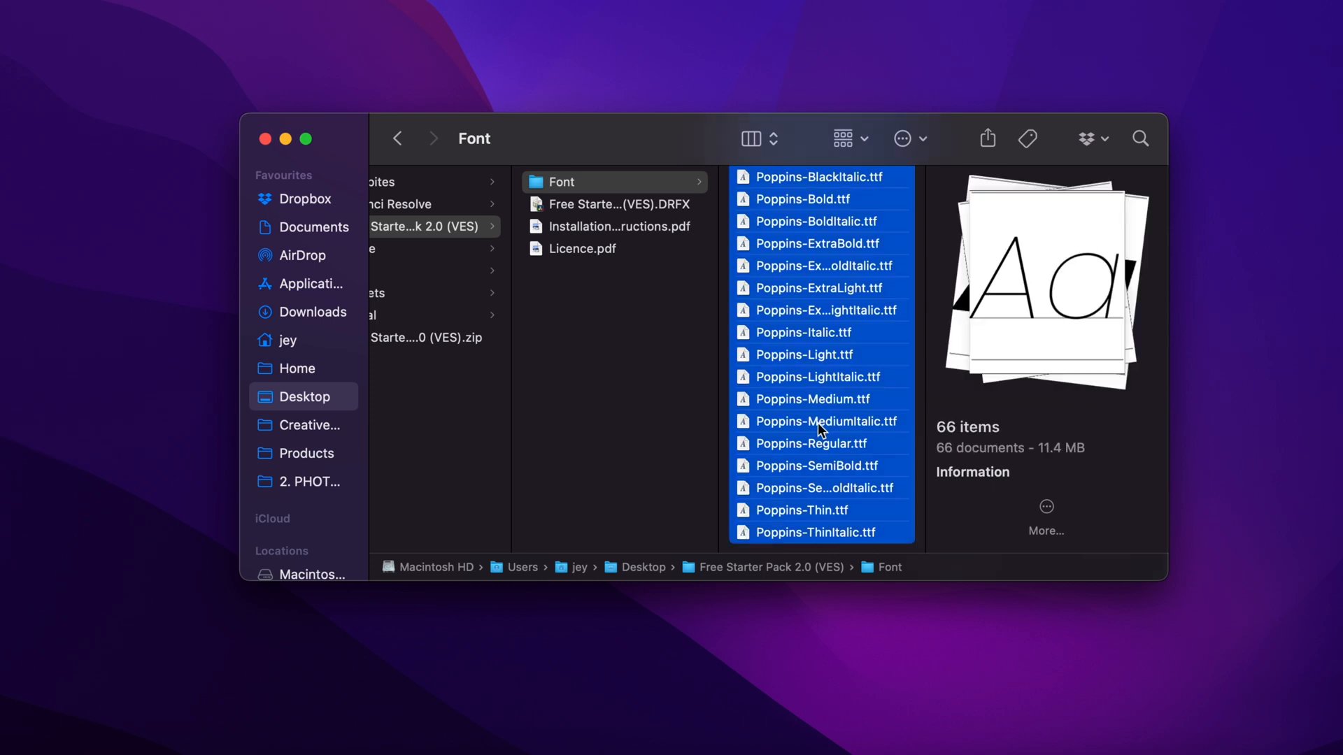
mouse_move(846, 443)
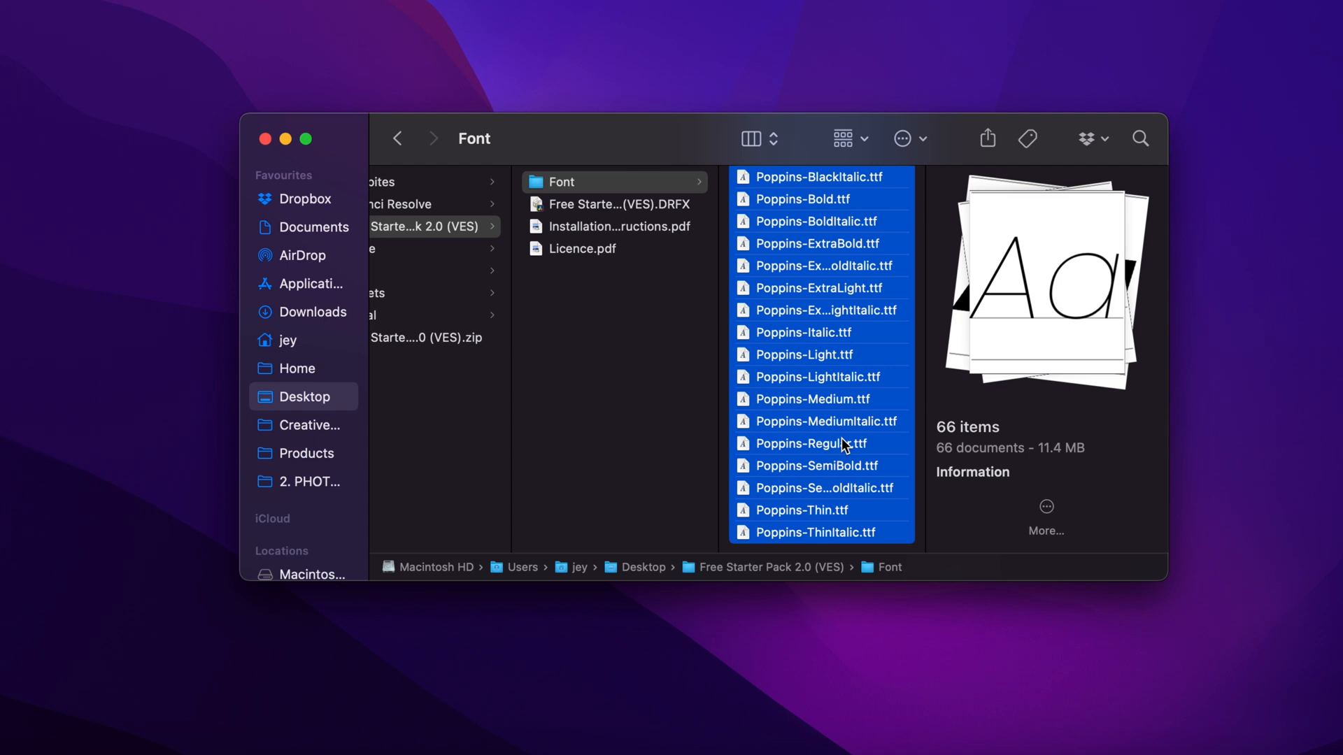
mouse_move(884, 454)
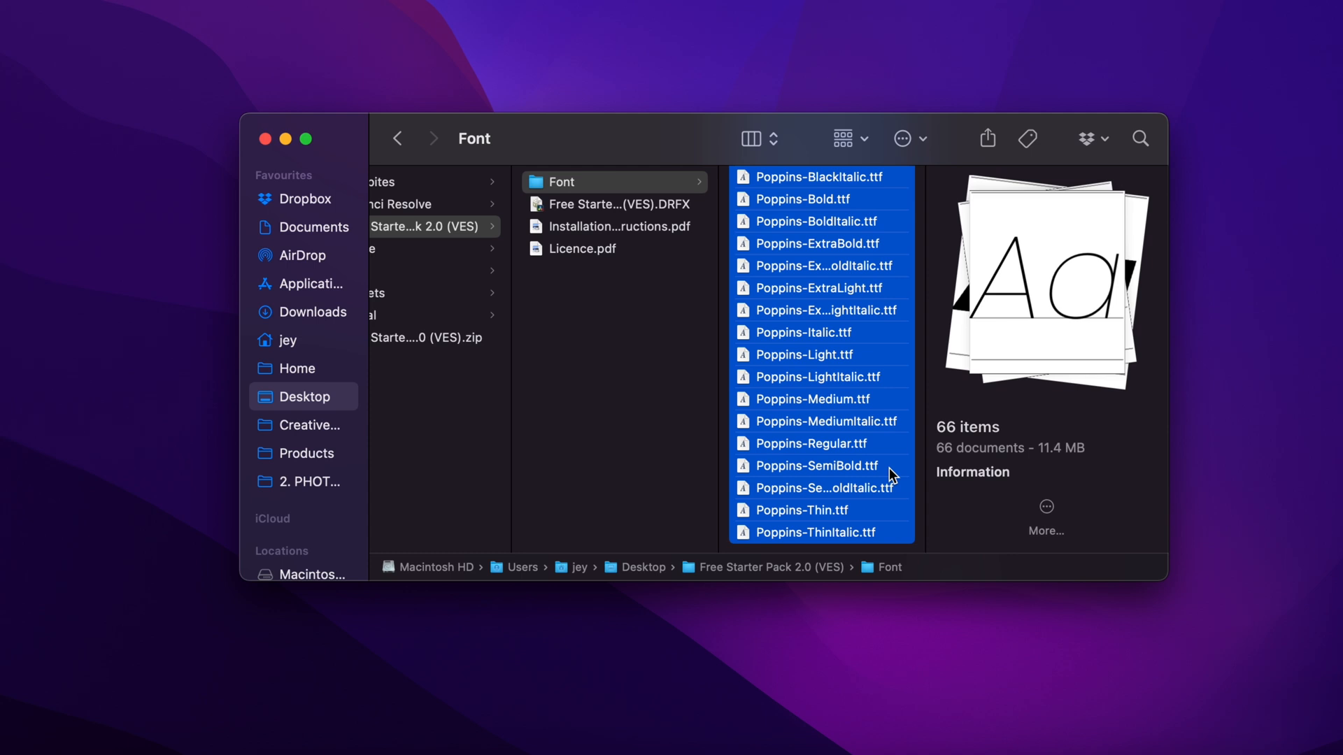
left_click(614, 204)
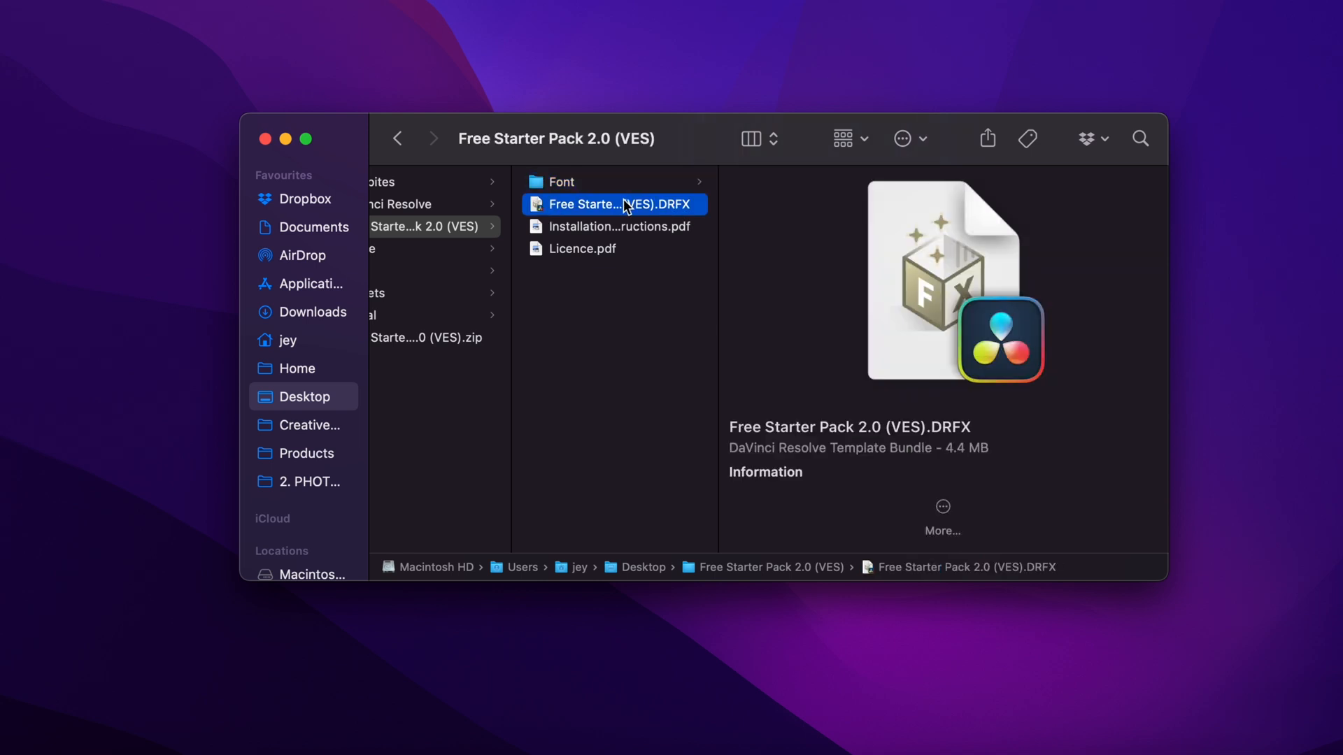
mouse_move(831, 408)
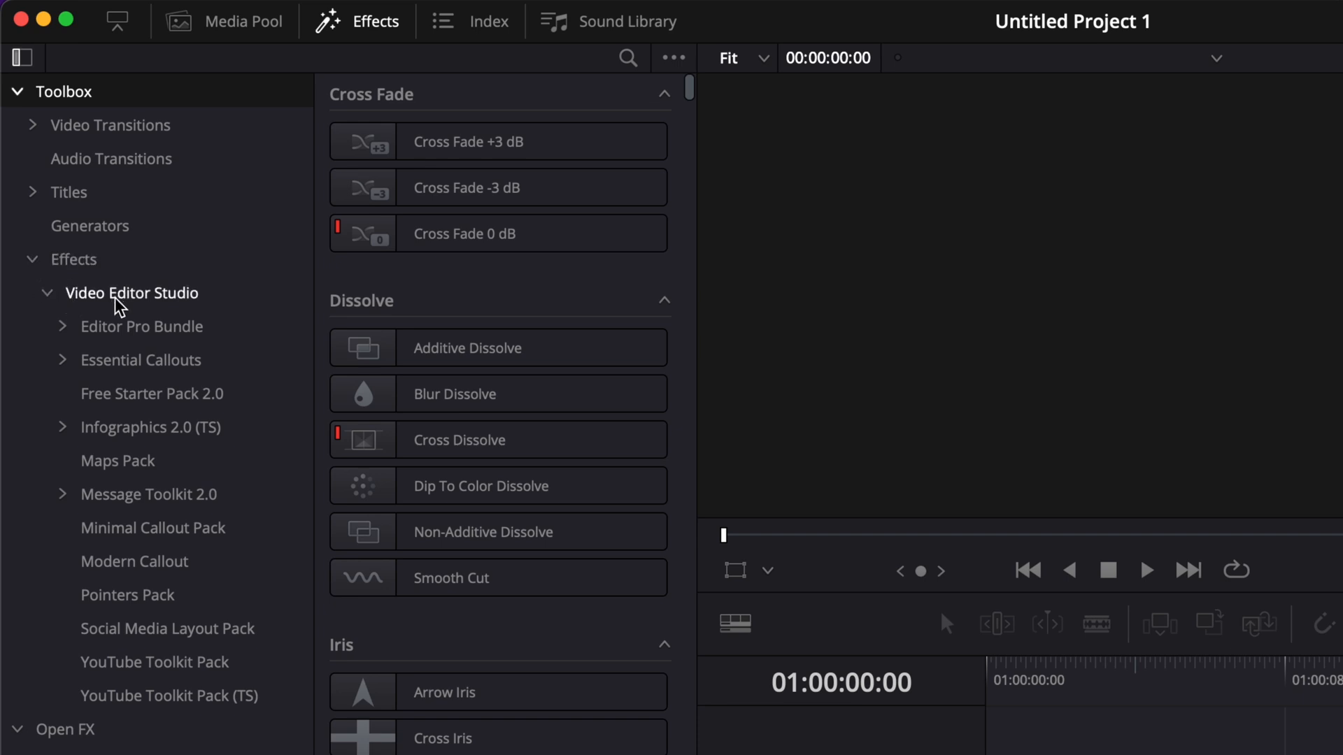
Step: Apply the Icon Mask effect from Free Starter Pack 2.0 to the magnifying-glass clip
left_click(151, 393)
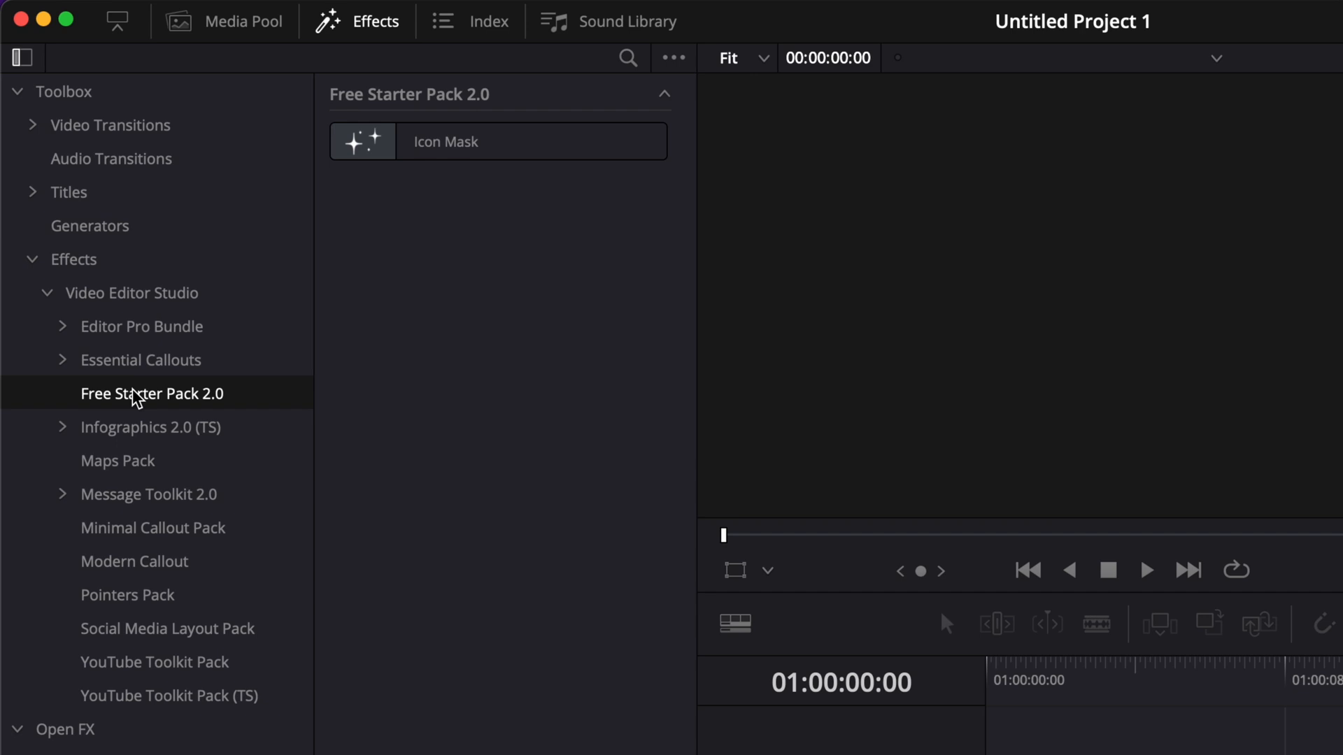
mouse_move(572, 151)
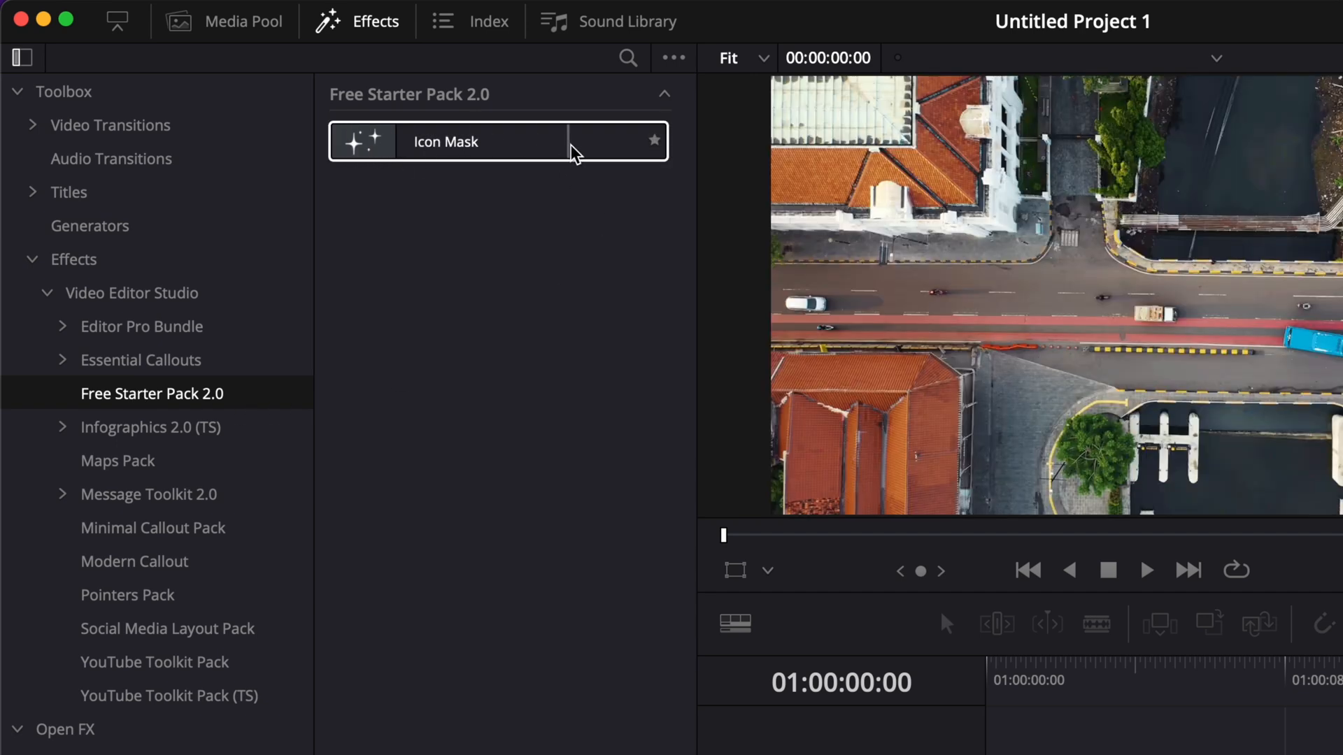
mouse_move(540, 157)
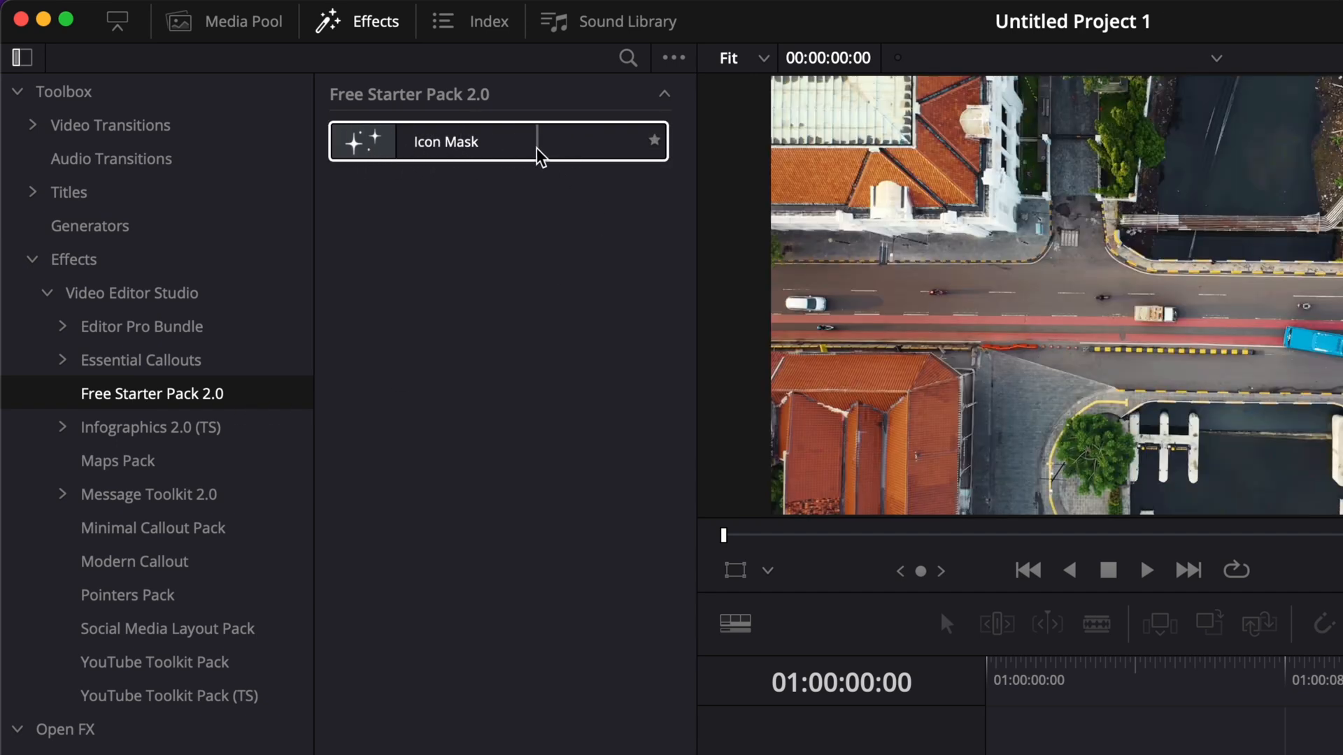
left_click(496, 141)
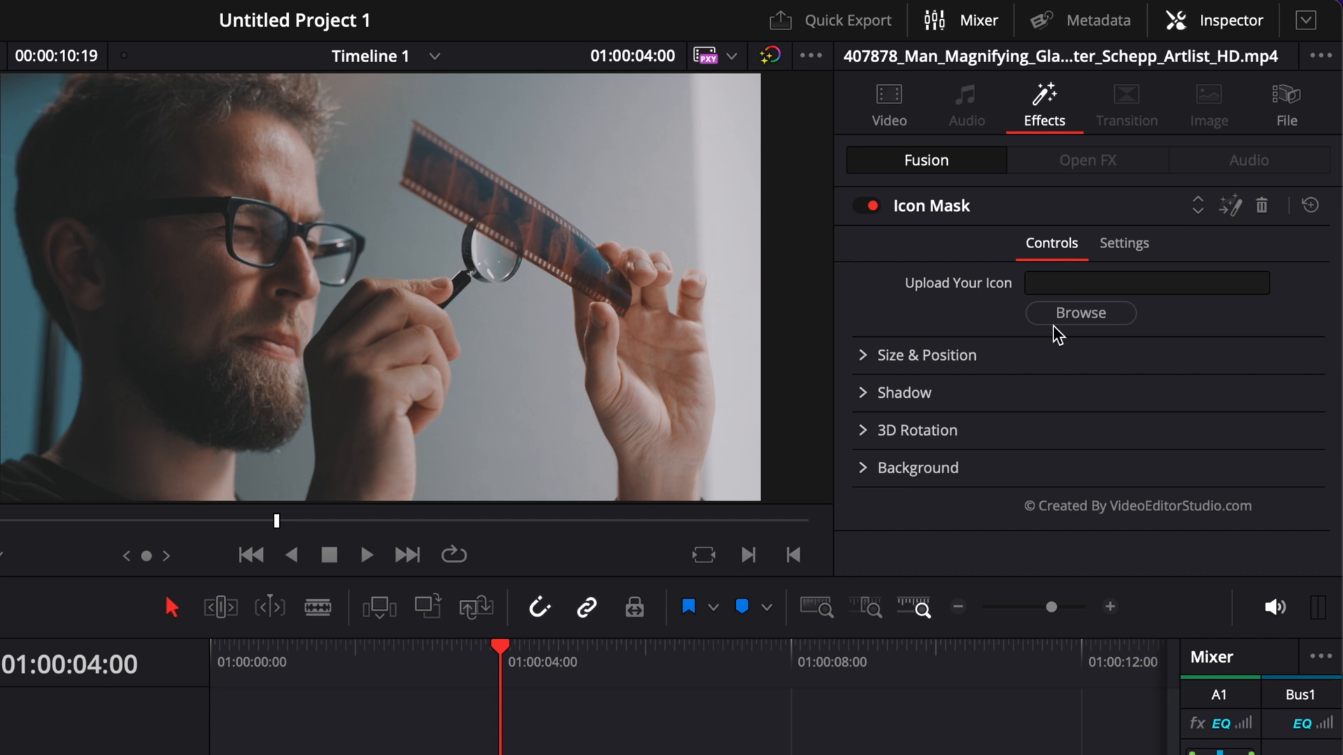
mouse_move(670, 249)
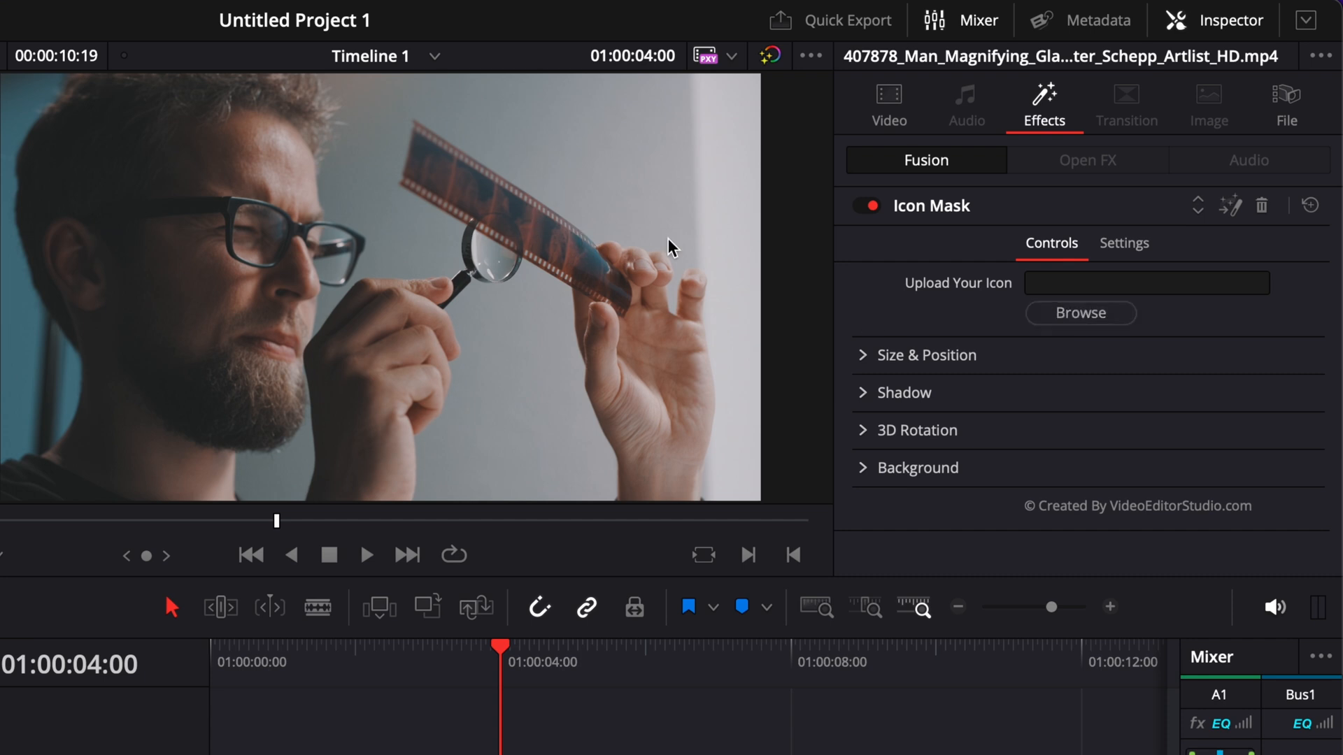
mouse_move(911, 232)
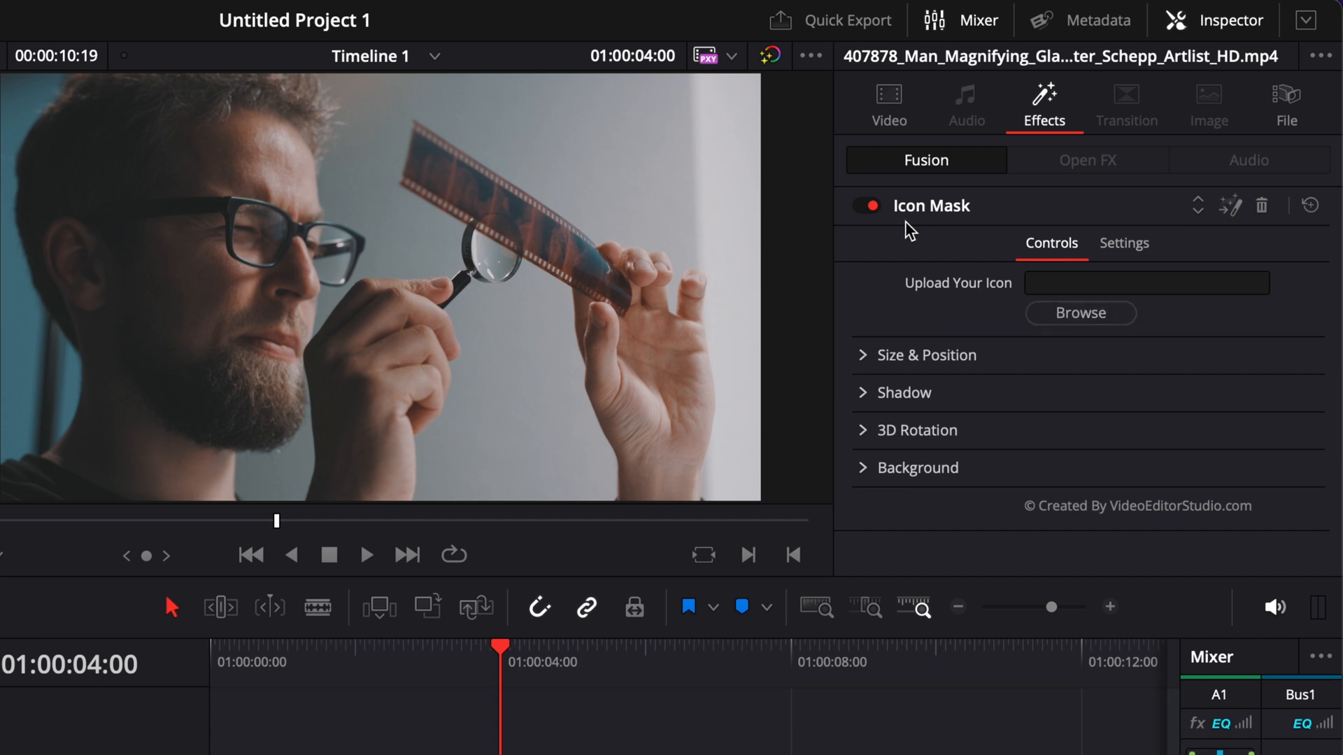
mouse_move(1091, 375)
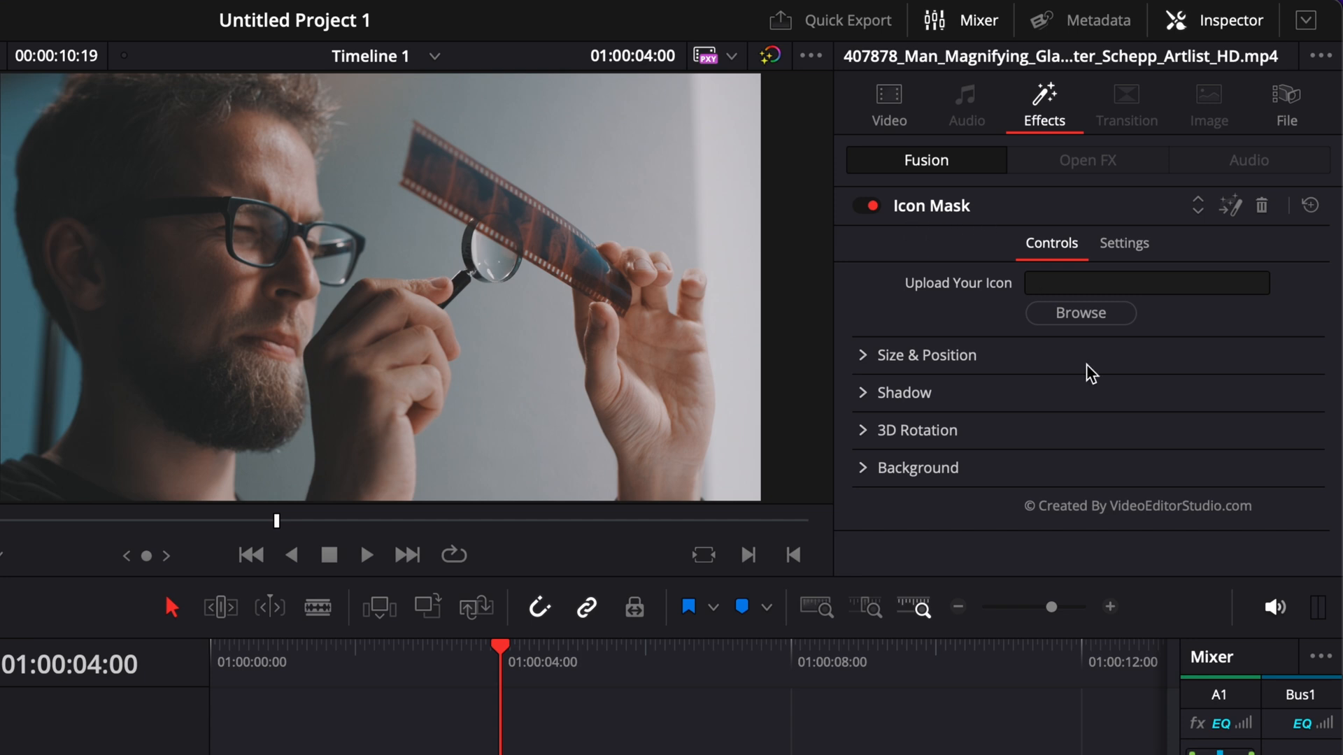
mouse_move(1109, 347)
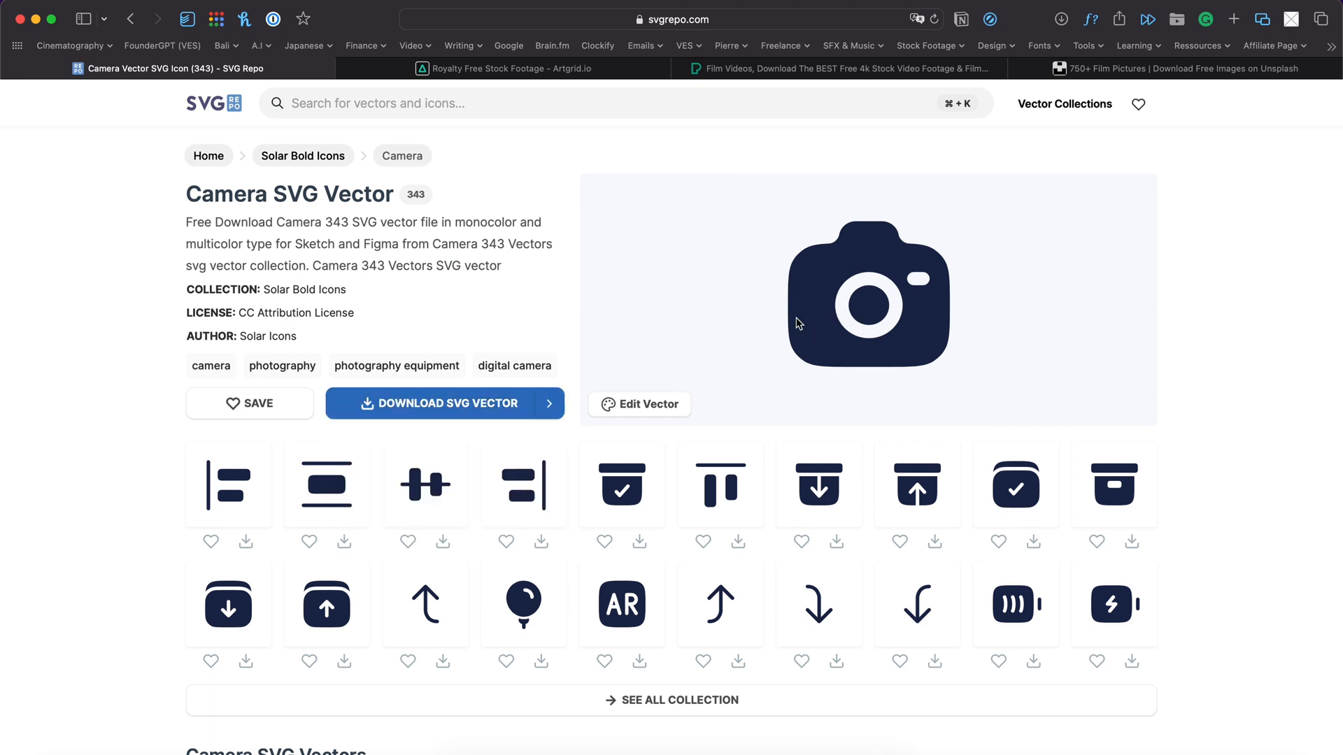
Step: Download the Camera SVG Vector from the Solar Bold Icons collection on svgrepo.com
left_click(444, 403)
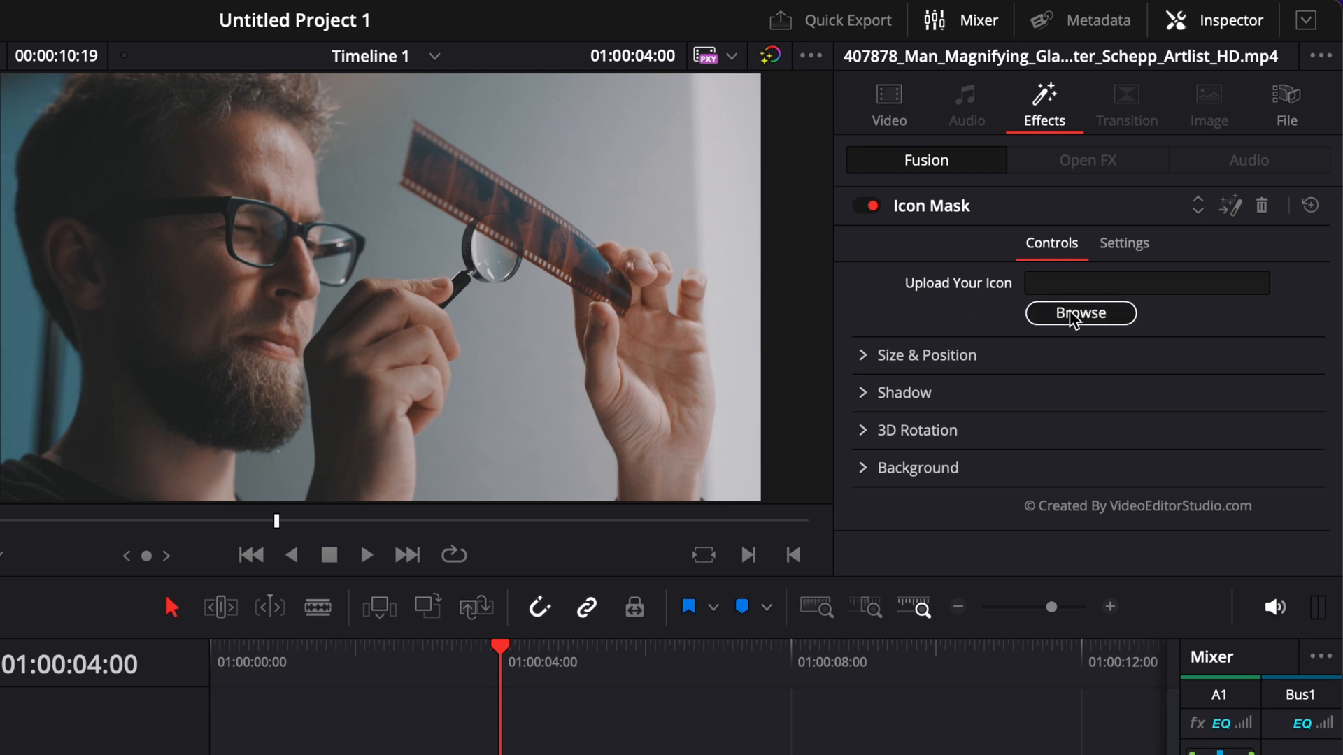
Step: Load camera-svgrepo-com.png from Downloads as the Icon Mask shape
left_click(1081, 312)
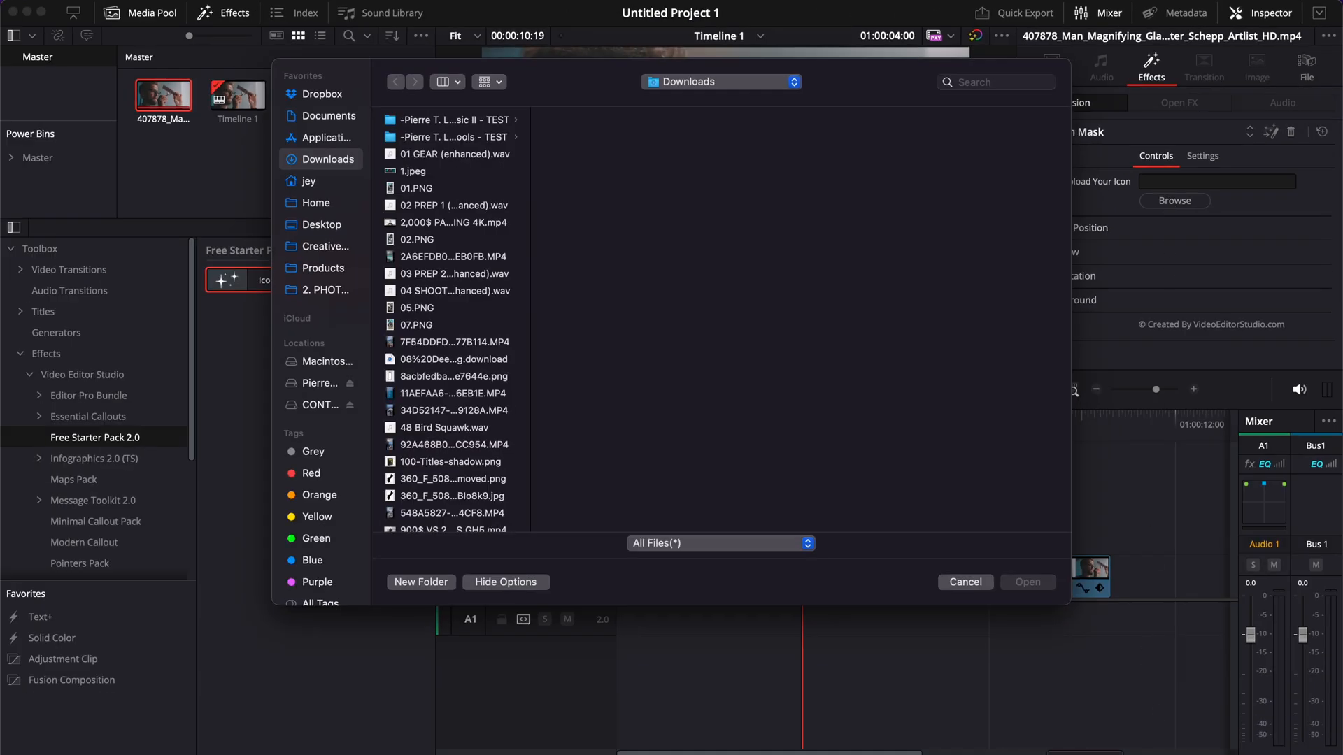
left_click(452, 521)
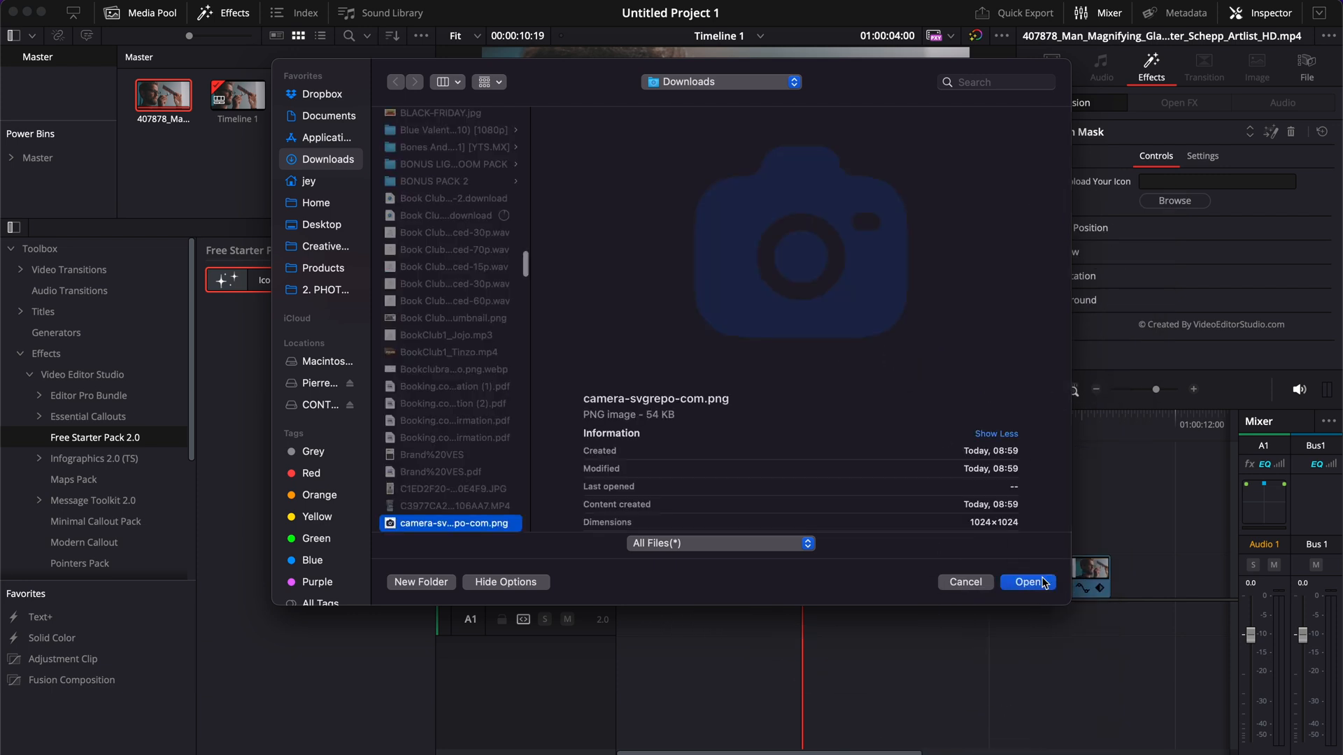
left_click(1027, 582)
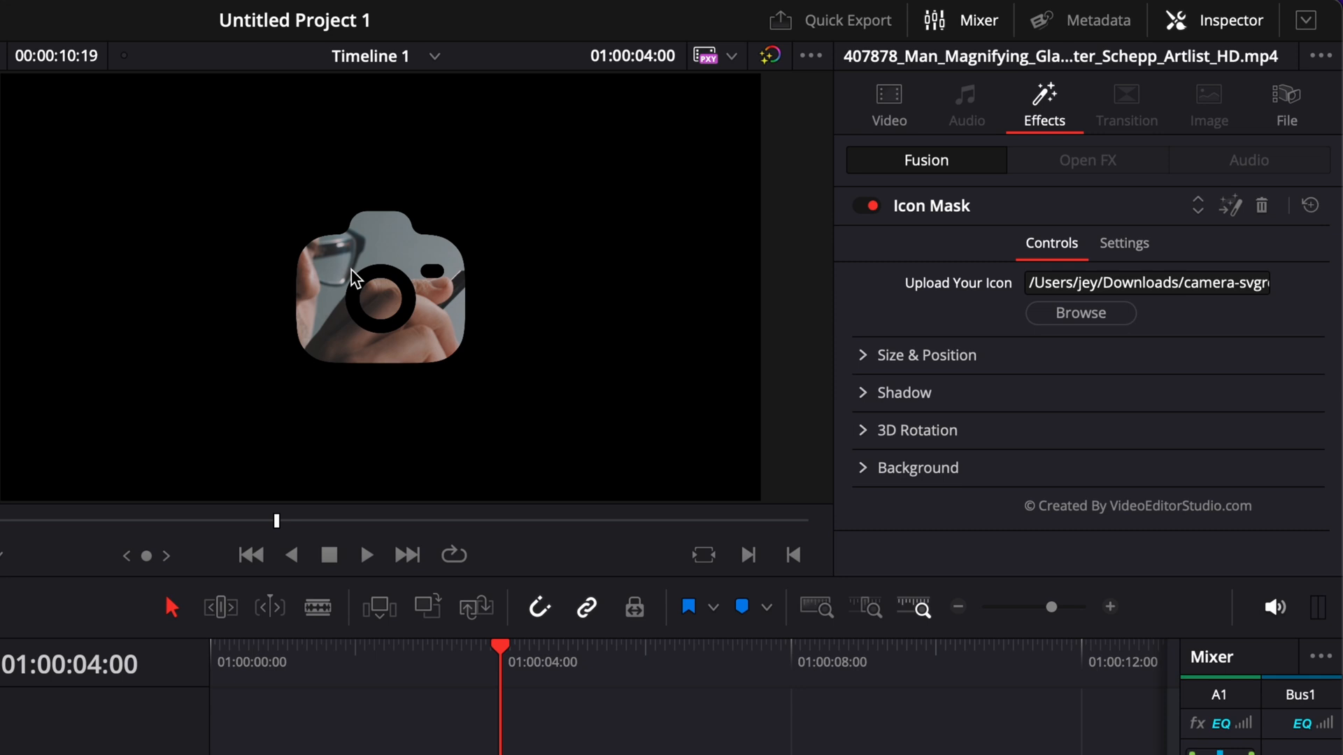
mouse_move(909, 353)
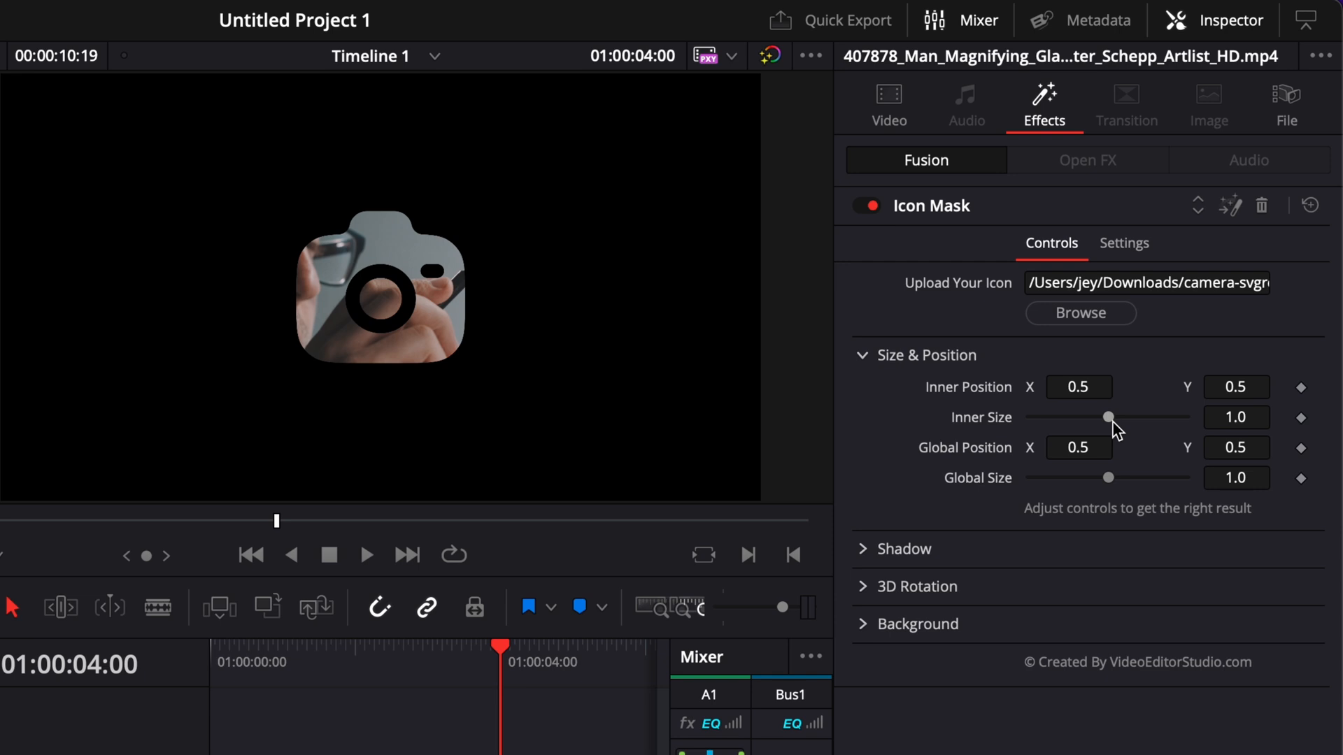
Step: Set the Icon Mask's Inner Size to 0.56 and Global Size to about 2.21
left_click_drag(1110, 417, 1090, 417)
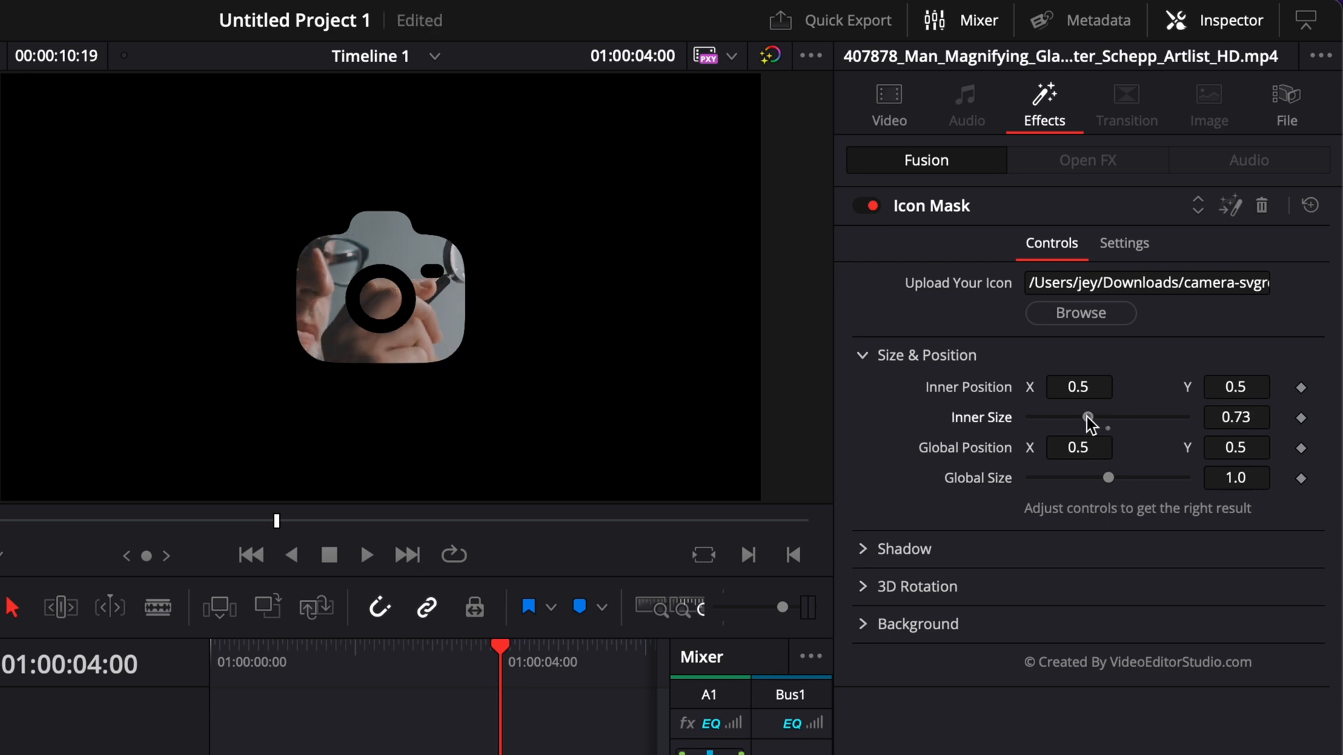
left_click_drag(1088, 417, 1057, 416)
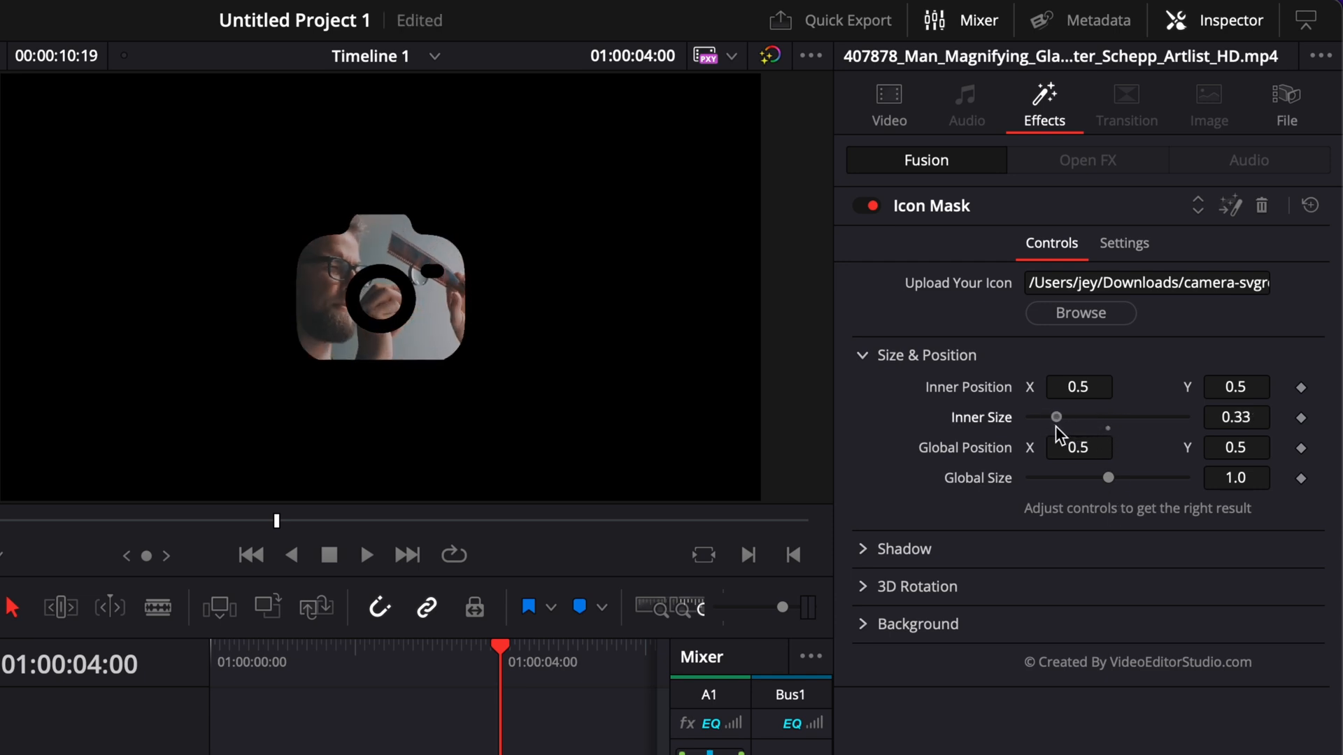
left_click_drag(1054, 417, 1076, 417)
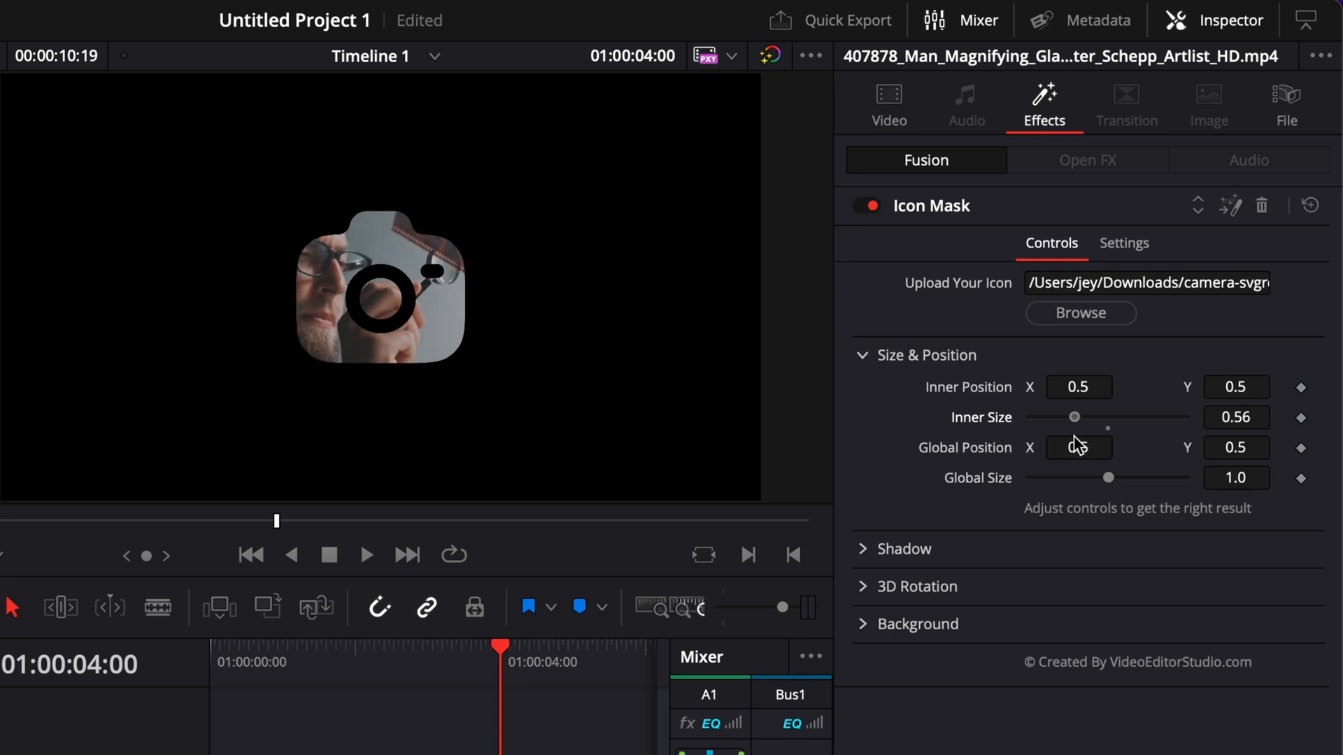
left_click_drag(1109, 477, 1135, 477)
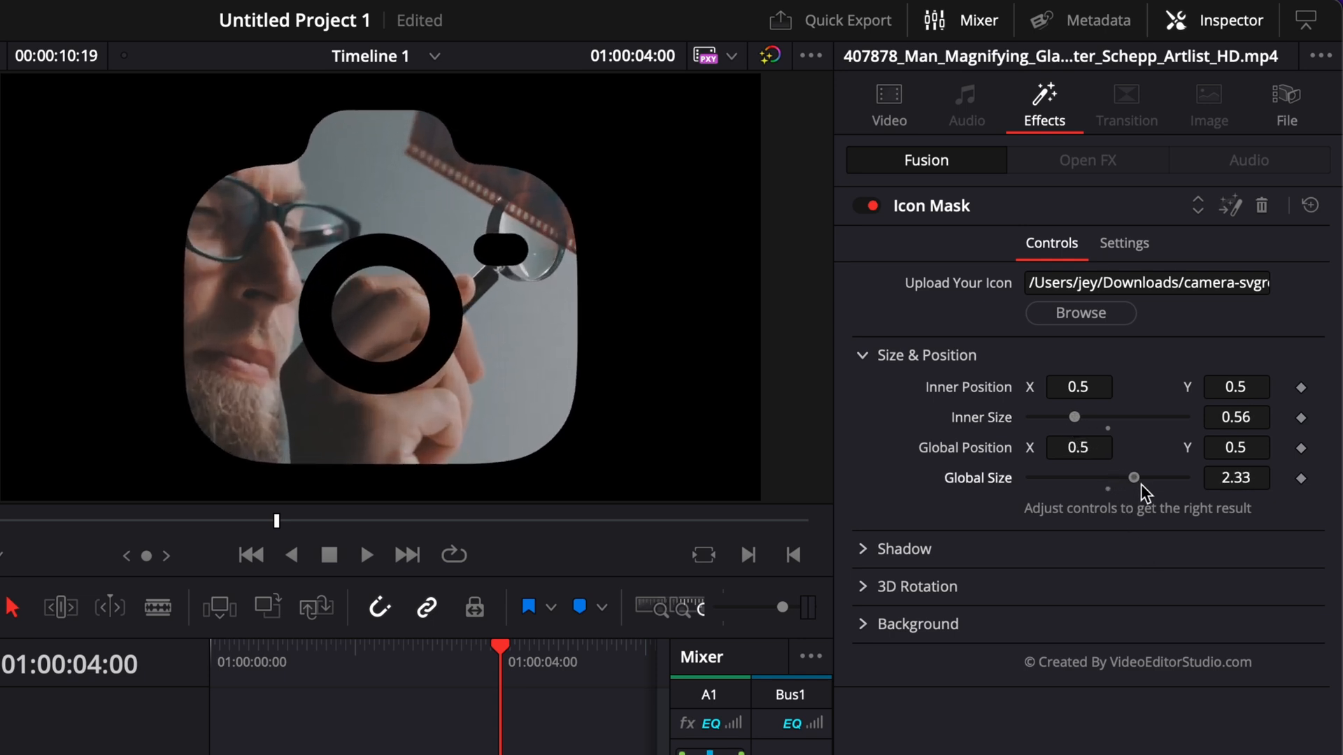
left_click_drag(1135, 478, 1132, 479)
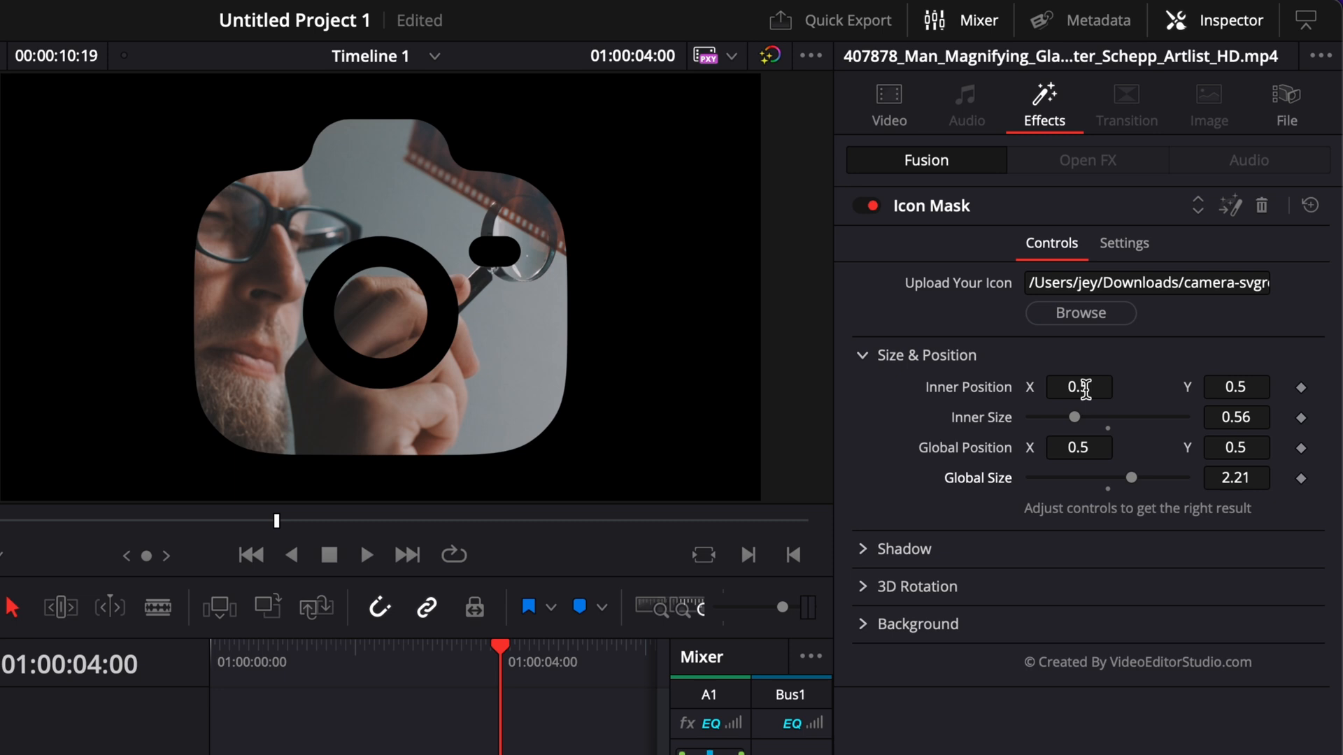
type("0.481")
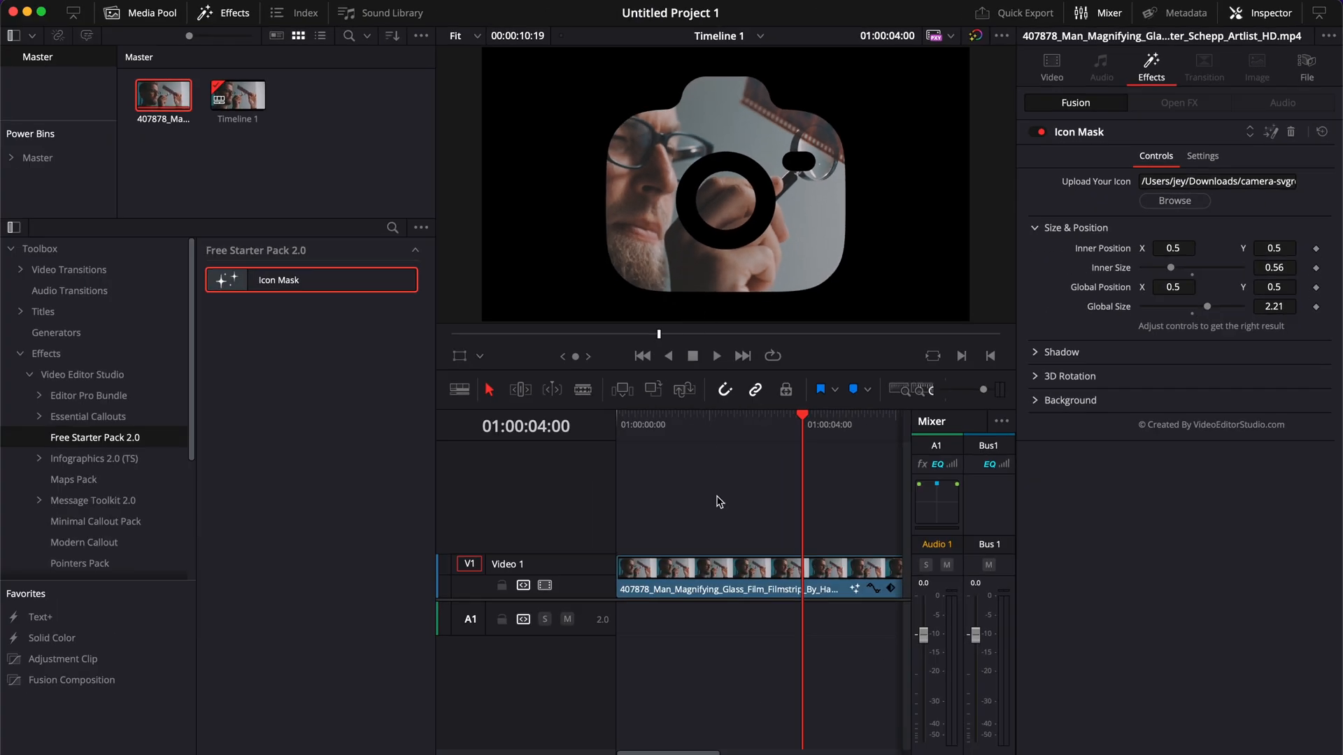
mouse_move(621, 410)
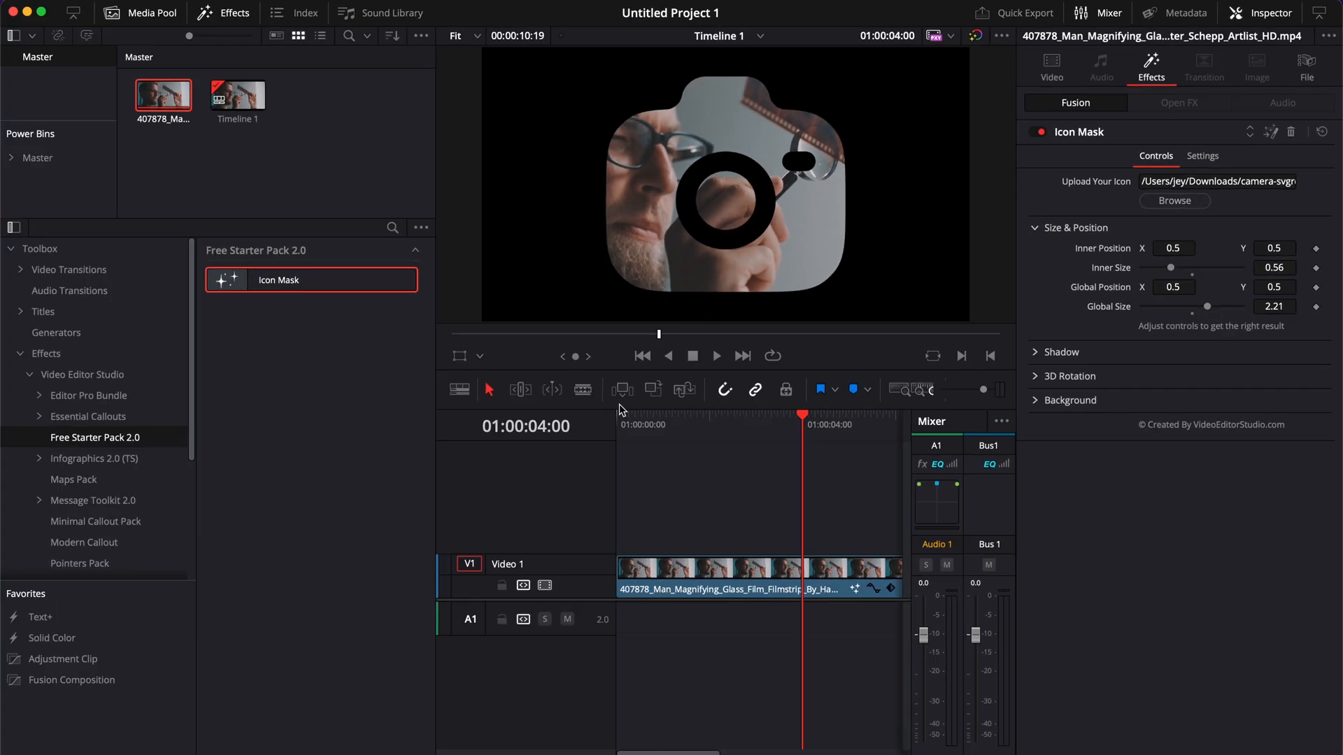
Step: Move the masked clip to V2 and place the projector photo on V1 zoomed to 1.24
left_click_drag(715, 590, 715, 543)
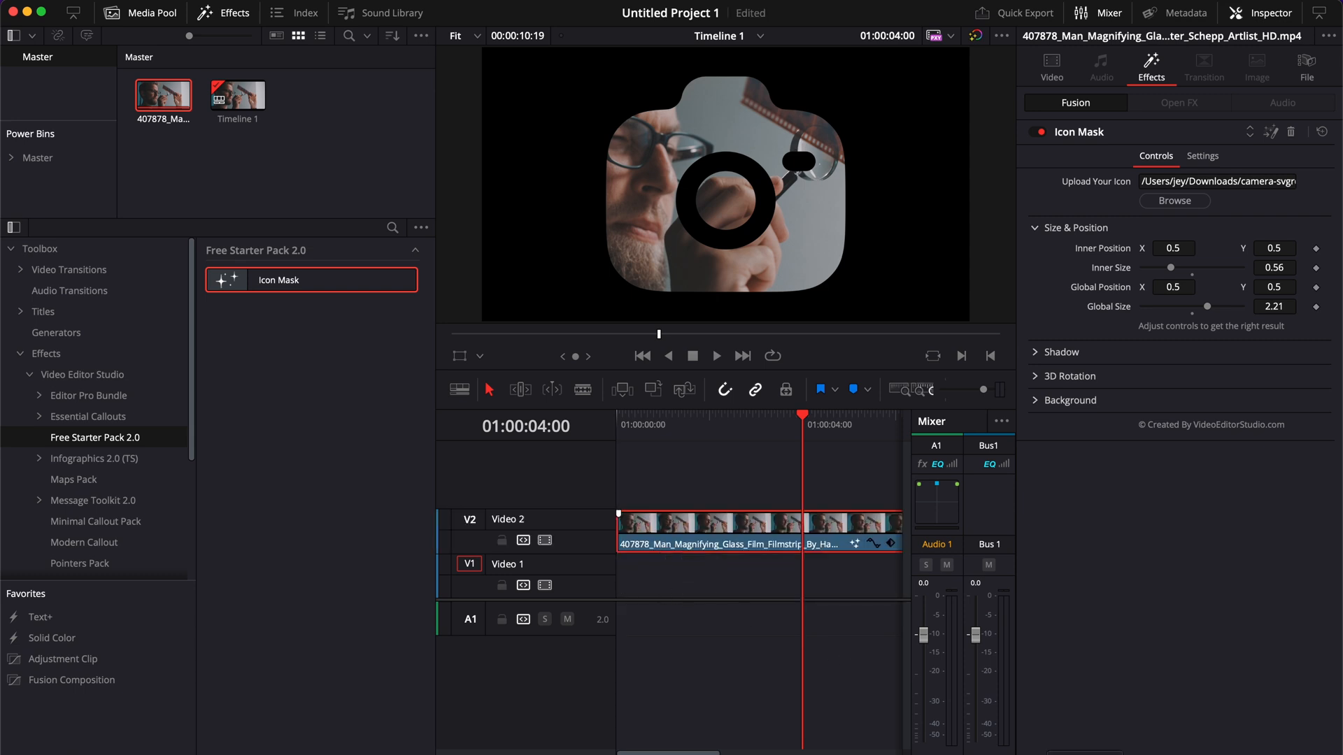
left_click_drag(238, 94, 685, 582)
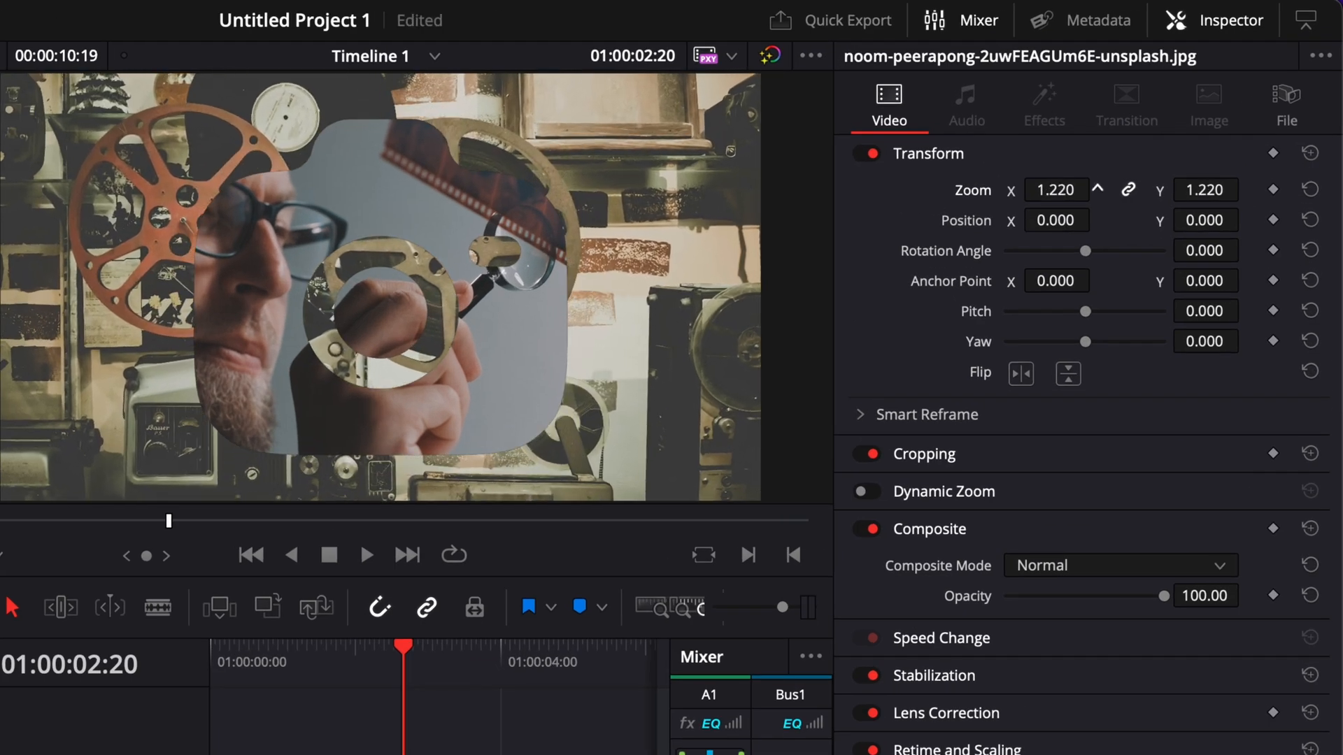
left_click(1099, 189)
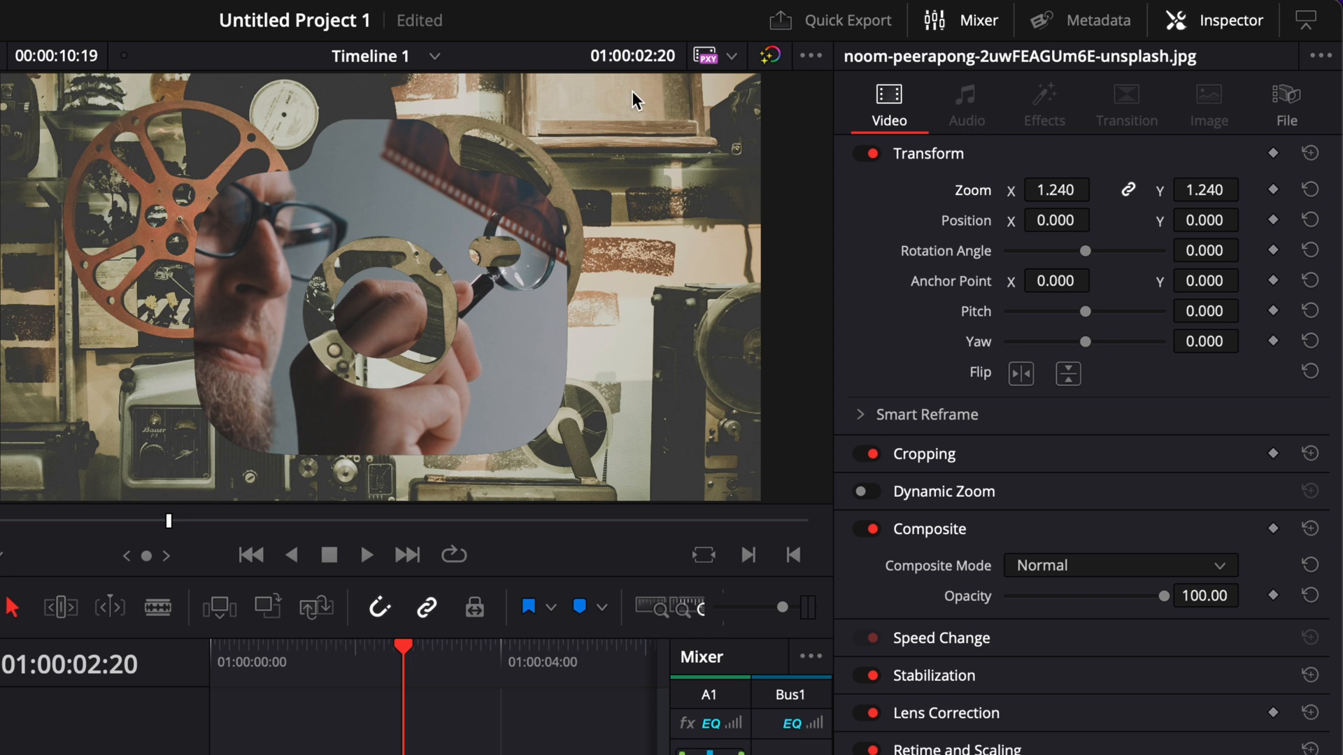
left_click(1042, 105)
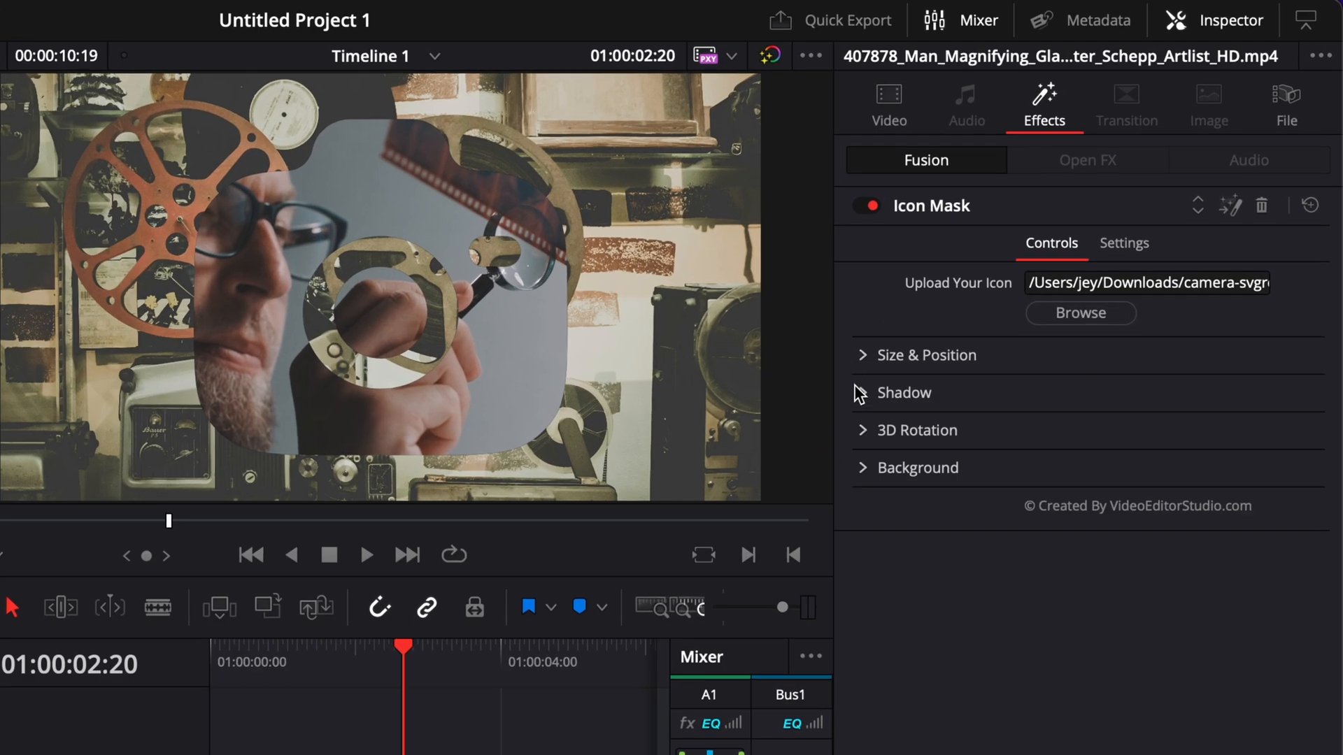
Step: Give the camera shape a drop shadow with Softness 0.05 and Offset X 0.511
left_click(905, 392)
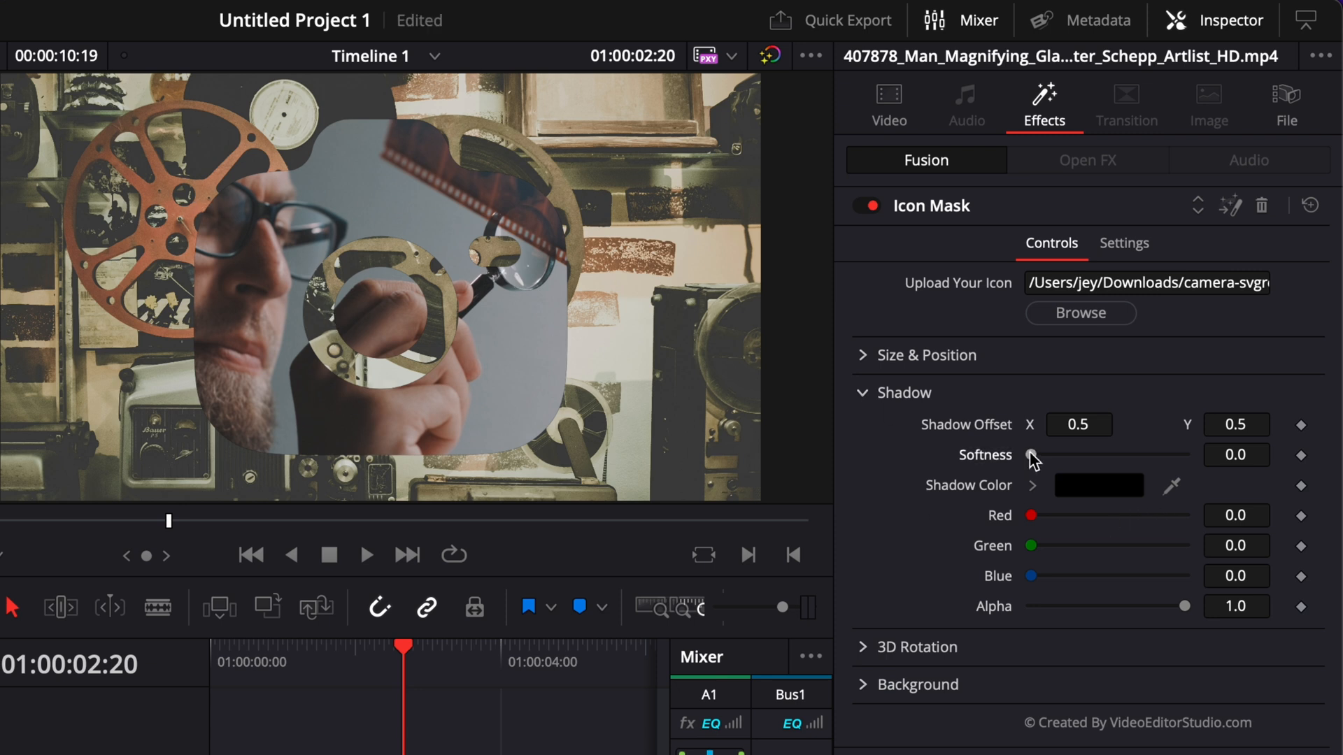
left_click_drag(1032, 455, 1186, 455)
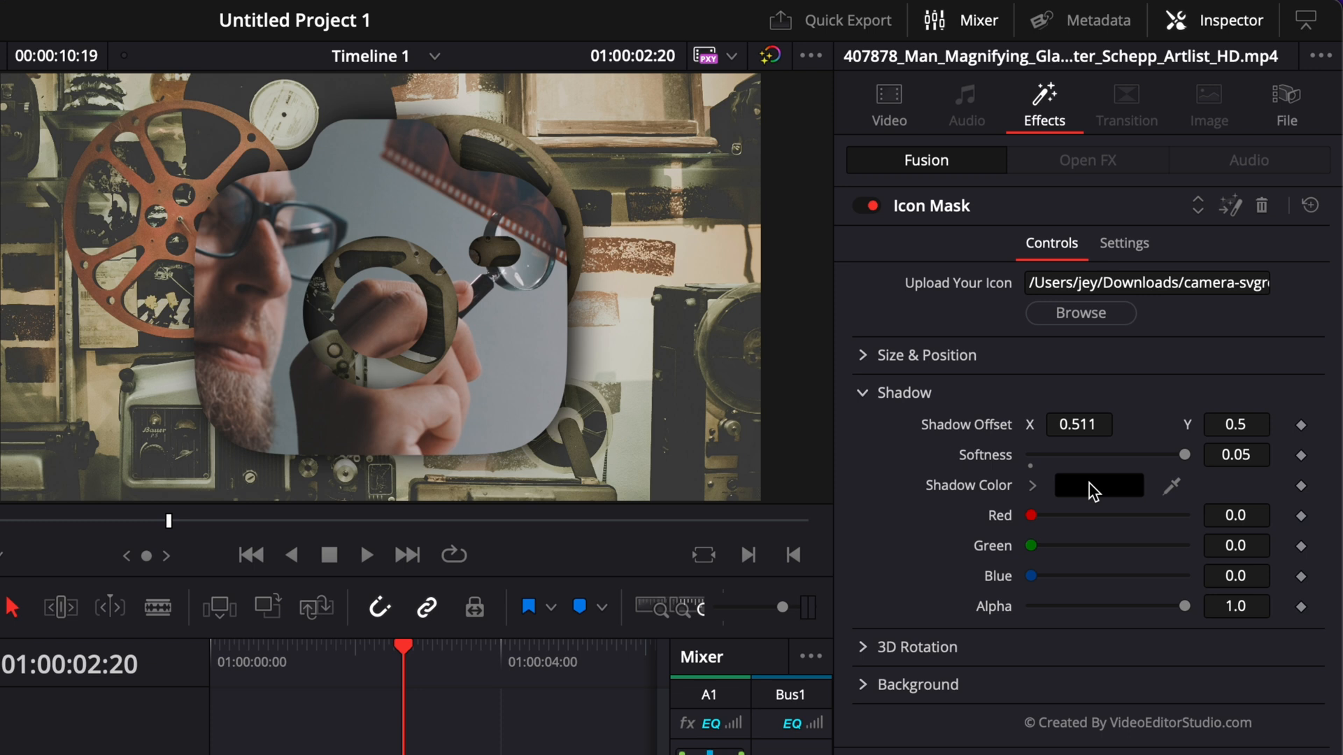
left_click(870, 392)
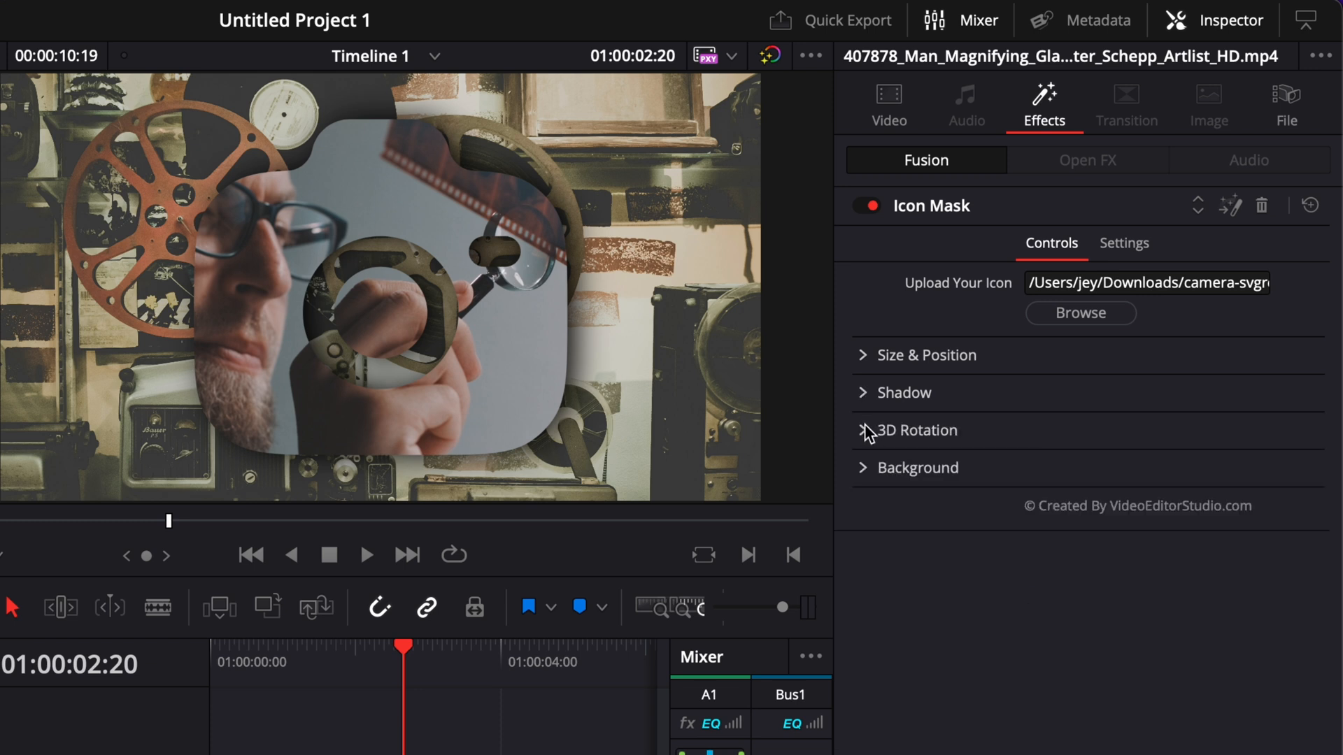
left_click(918, 430)
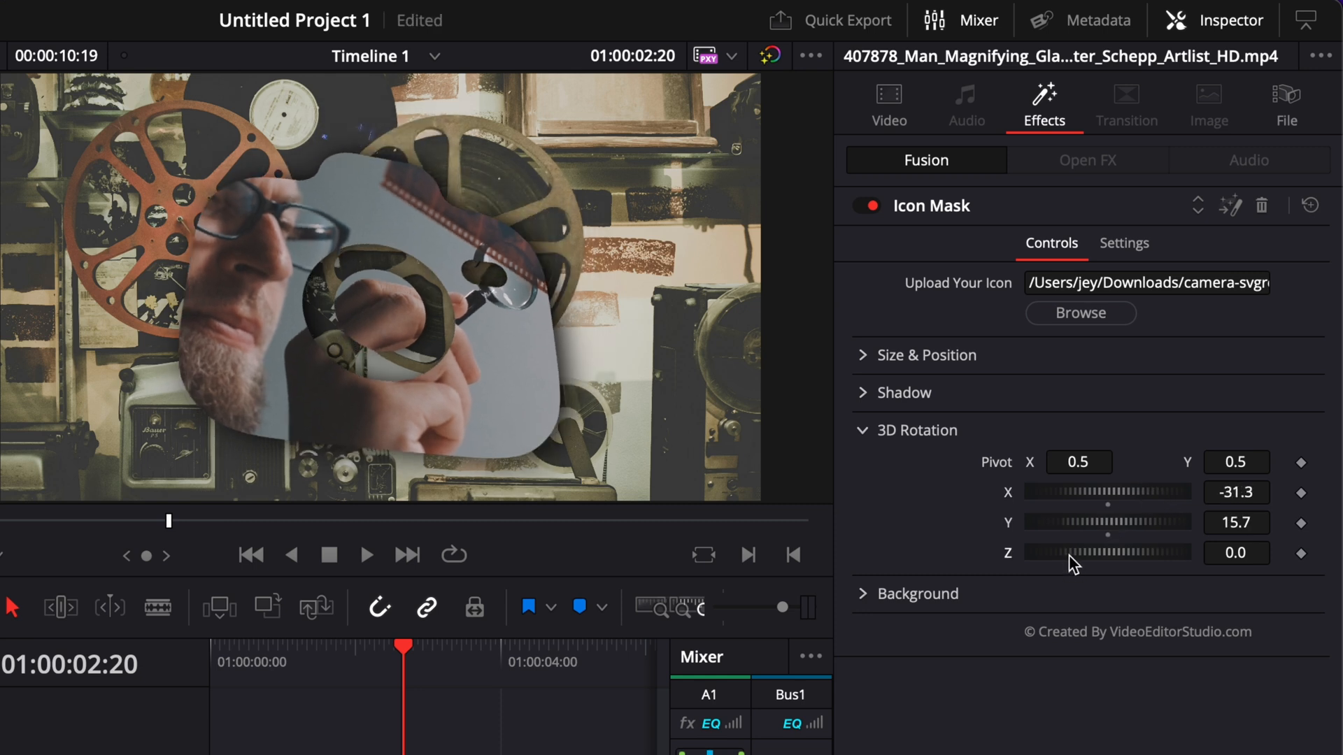
left_click_drag(1073, 553, 1114, 552)
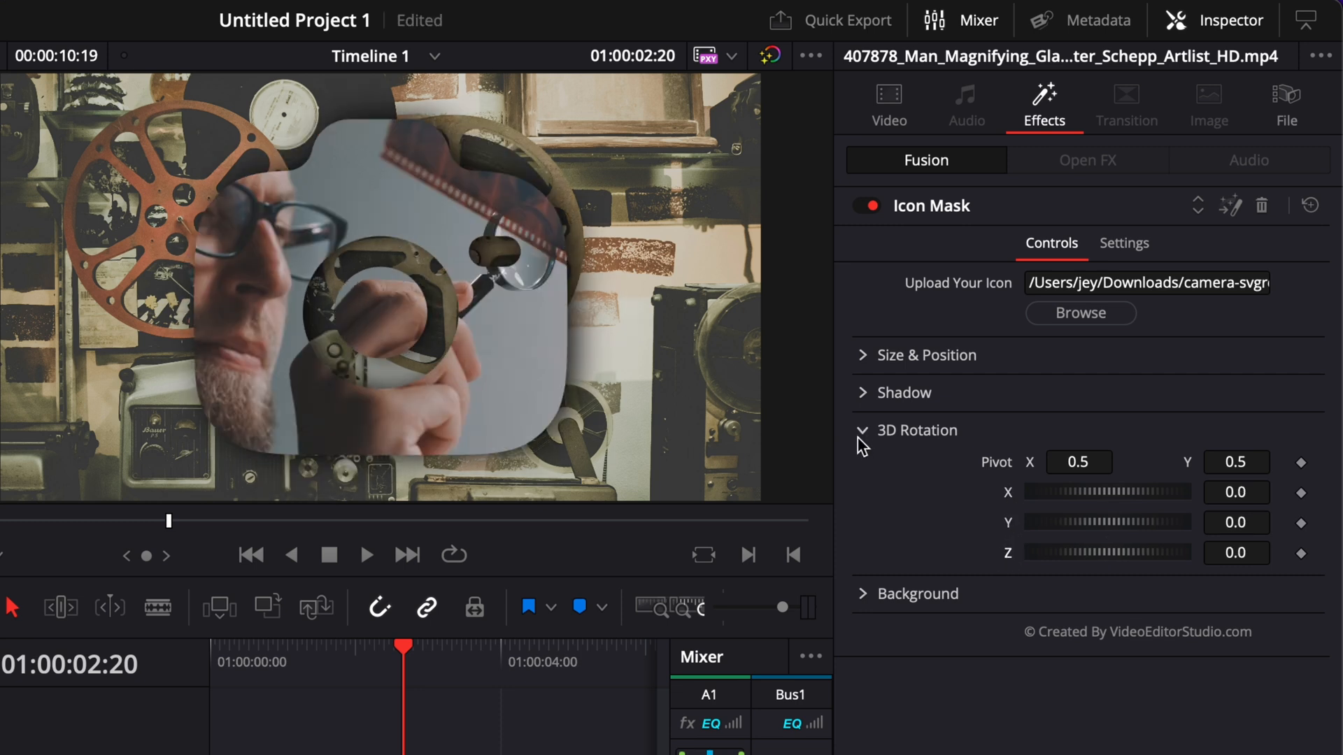
left_click(863, 429)
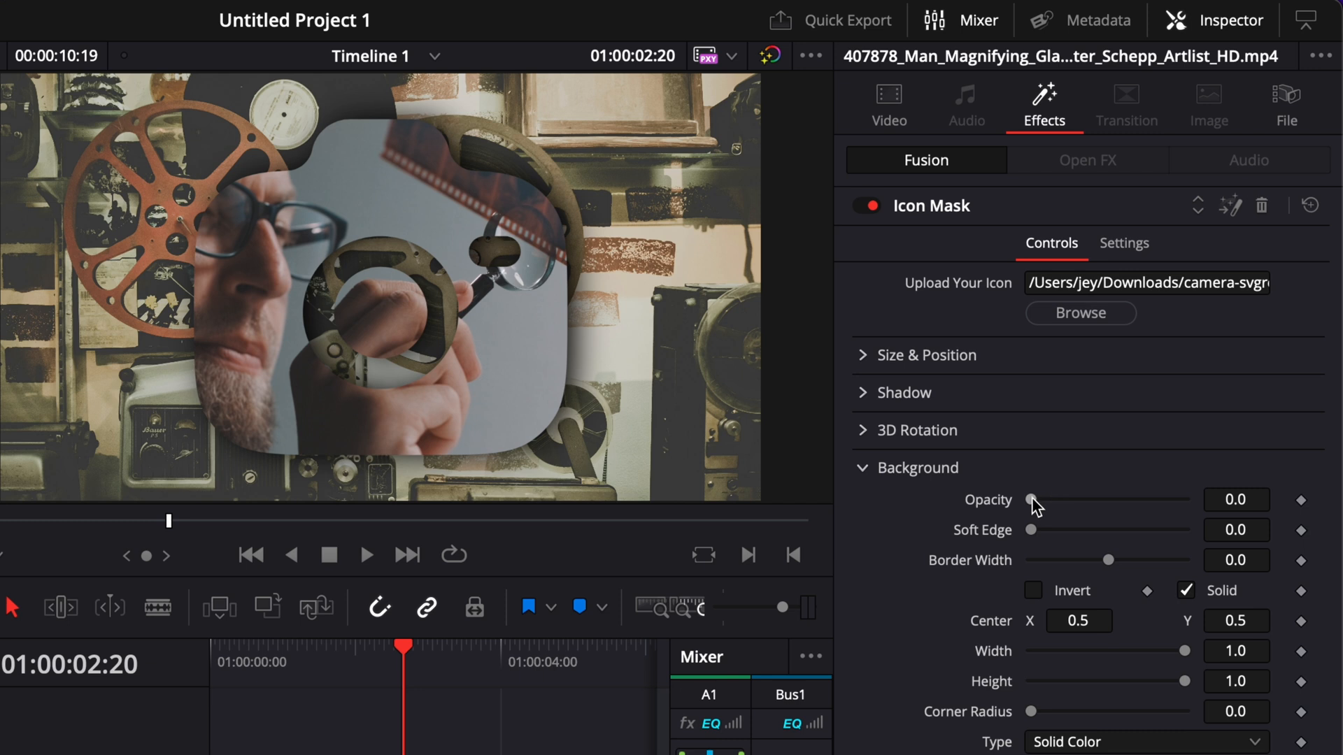
Step: Raise the Icon Mask background opacity to about 0.81 with a dark grey solid colour
left_click_drag(1033, 500, 1145, 500)
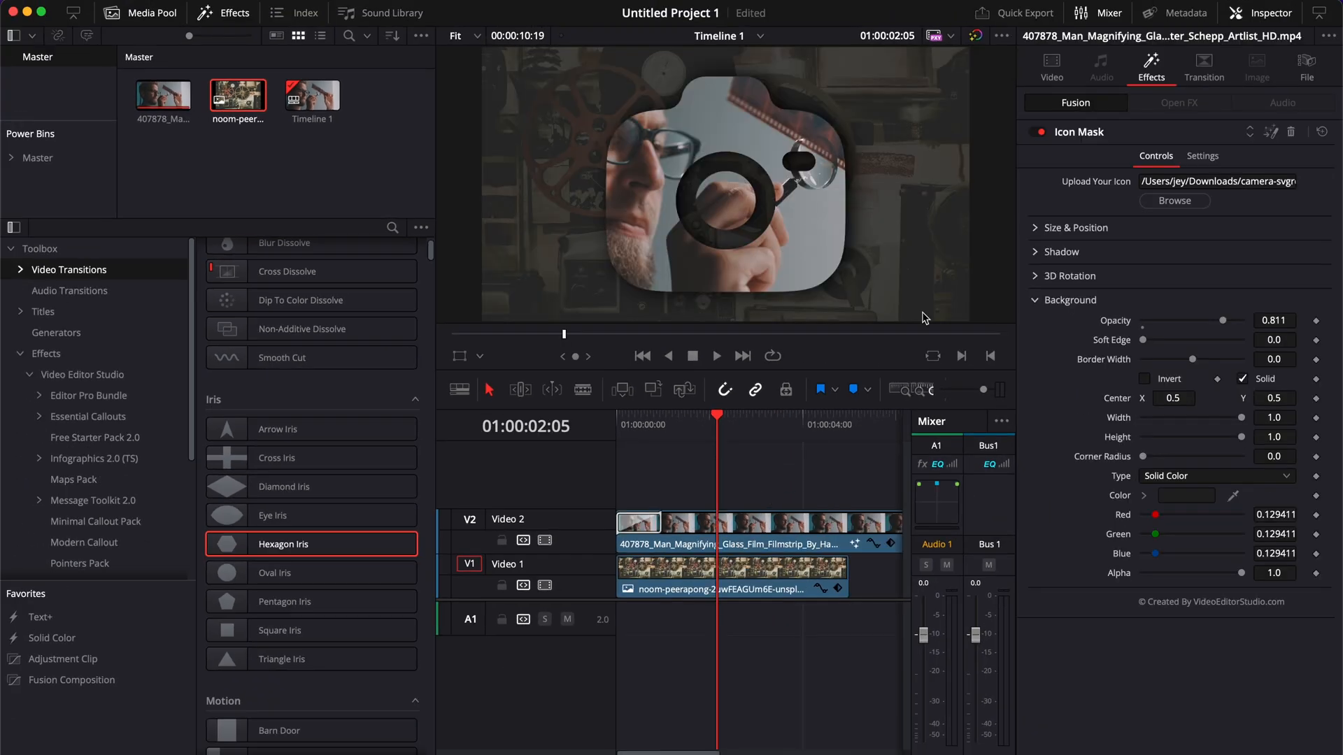
left_click(717, 355)
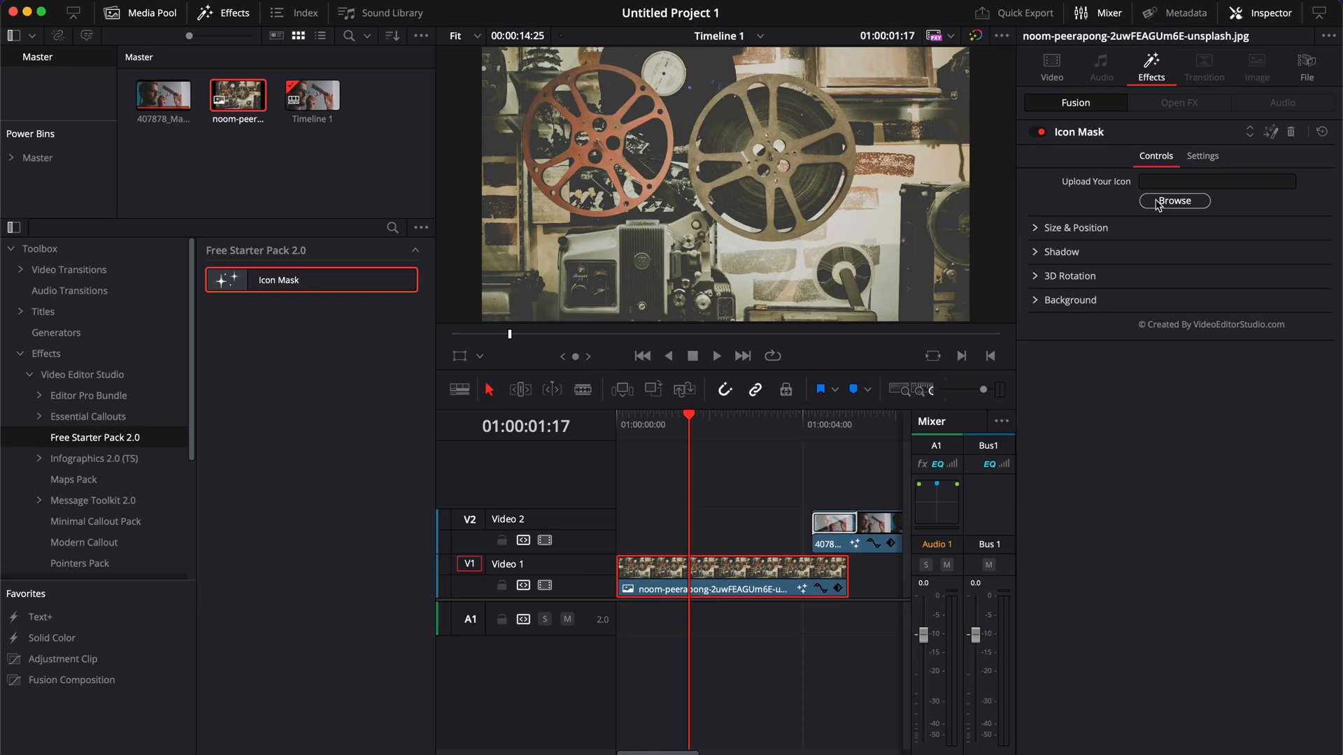
Step: Load camera-svgrepo-com.png from Downloads as the photo's Icon Mask image
left_click(1174, 200)
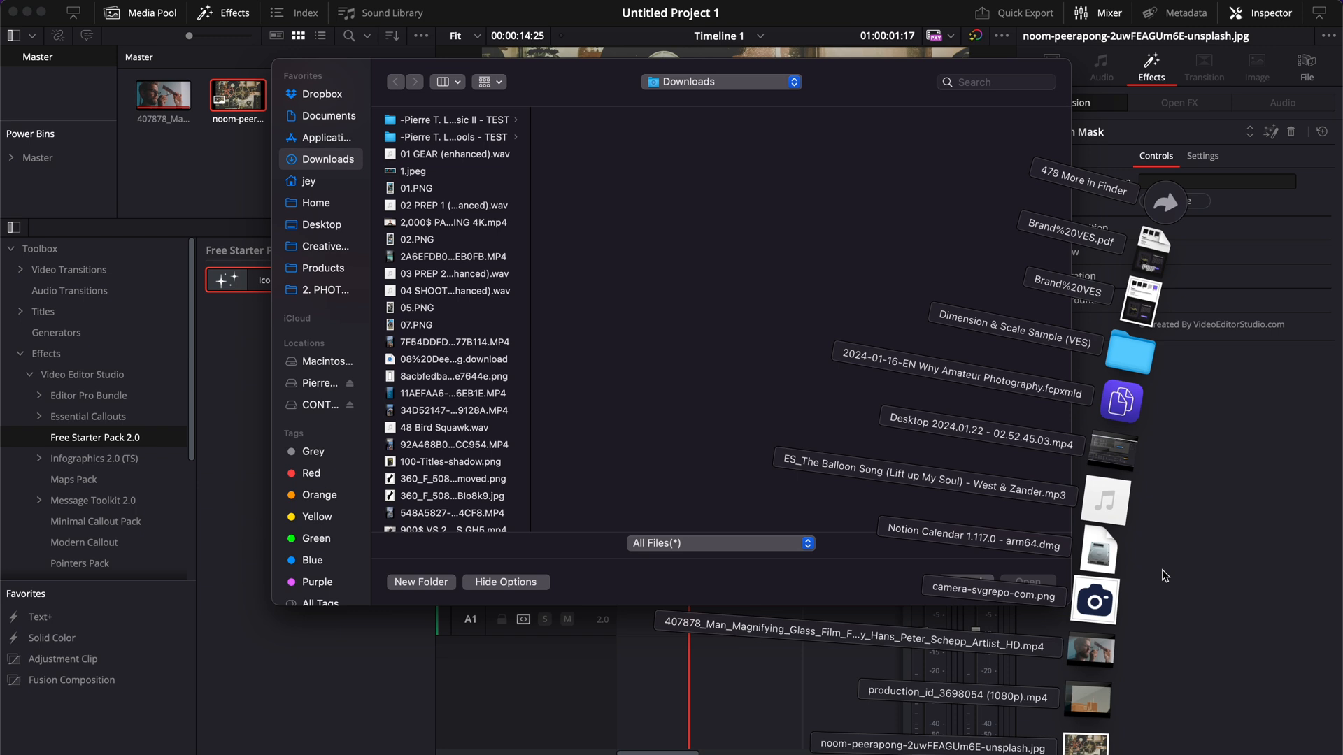
left_click(1026, 584)
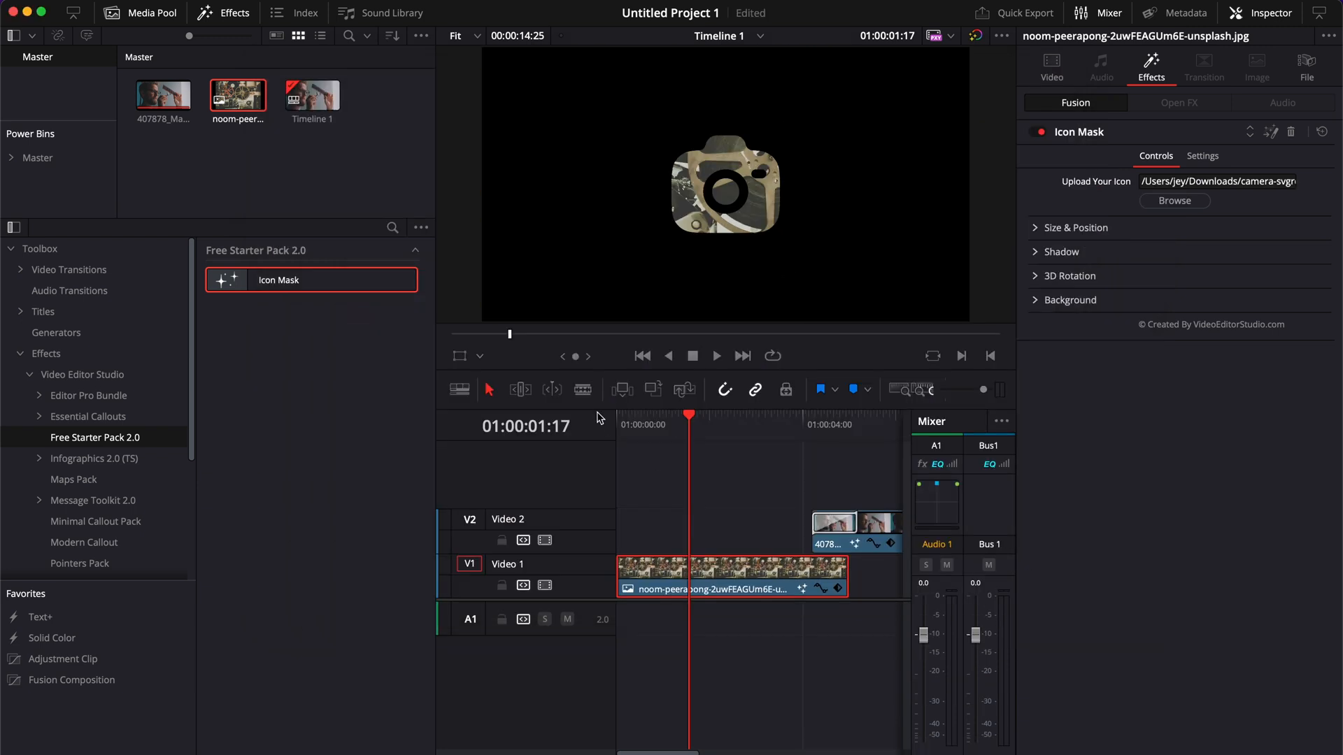